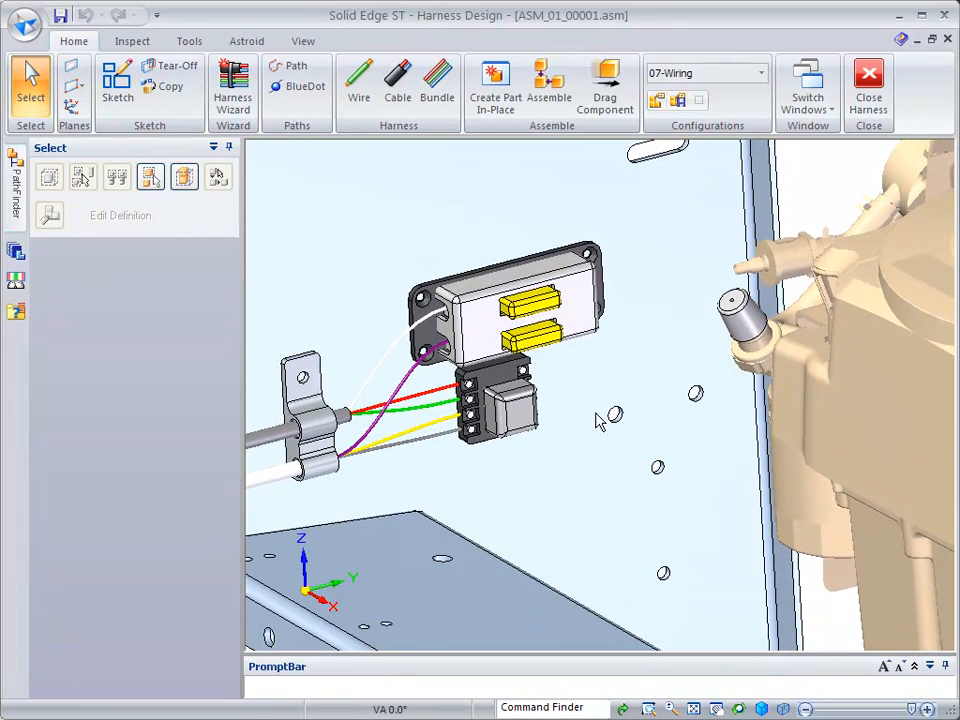
Step: Open the black connector PAR_03_00604.par from the harness in its own part window
click(504, 414)
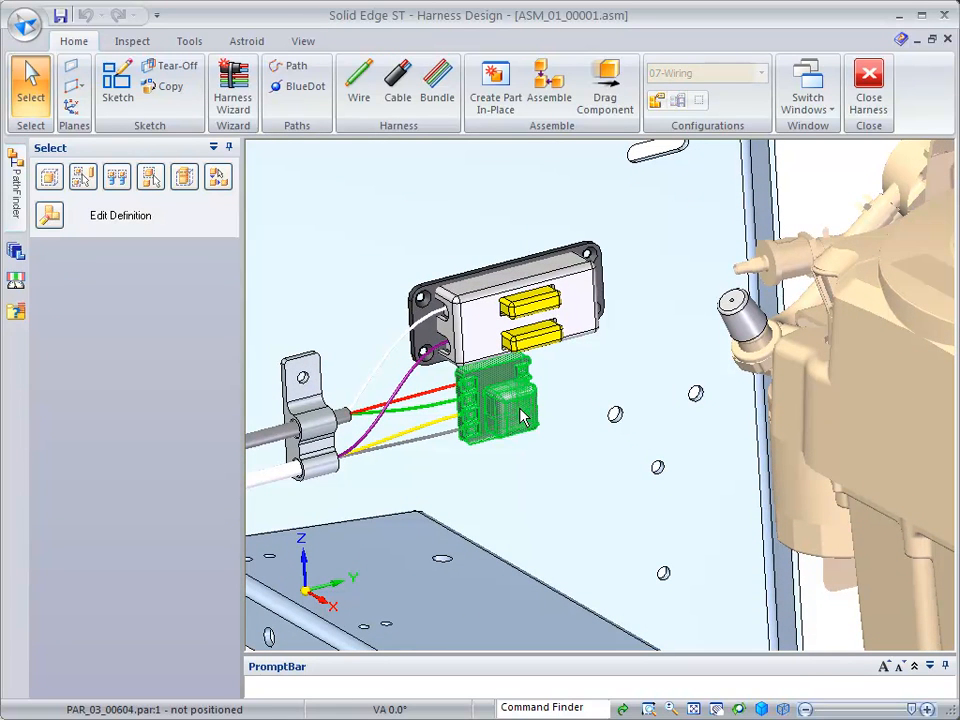
click(518, 414)
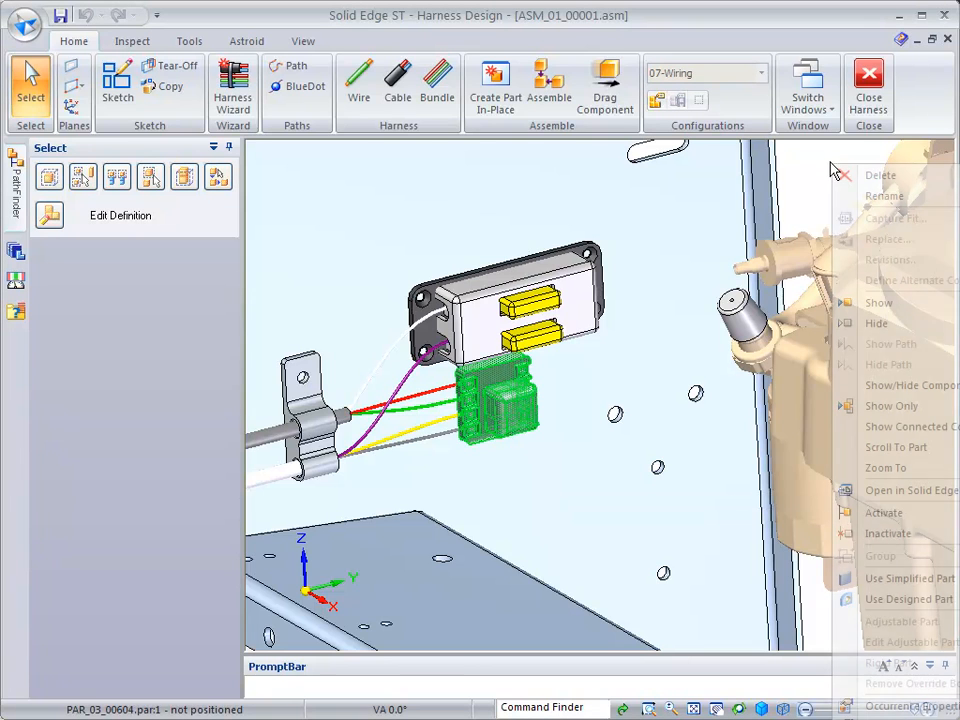
mouse_move(888, 490)
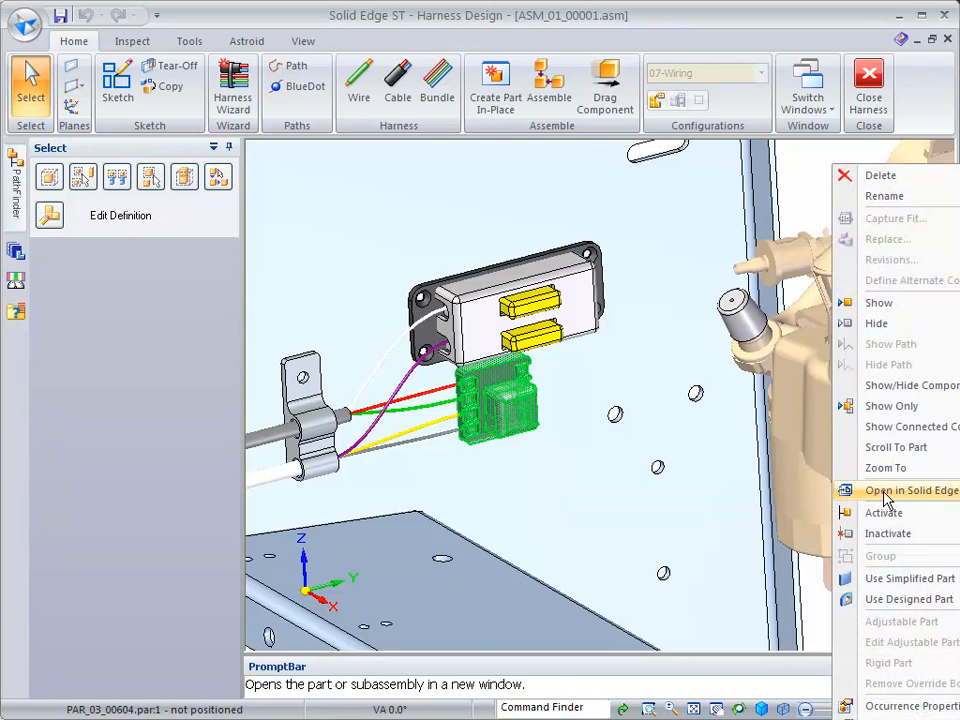
click(910, 492)
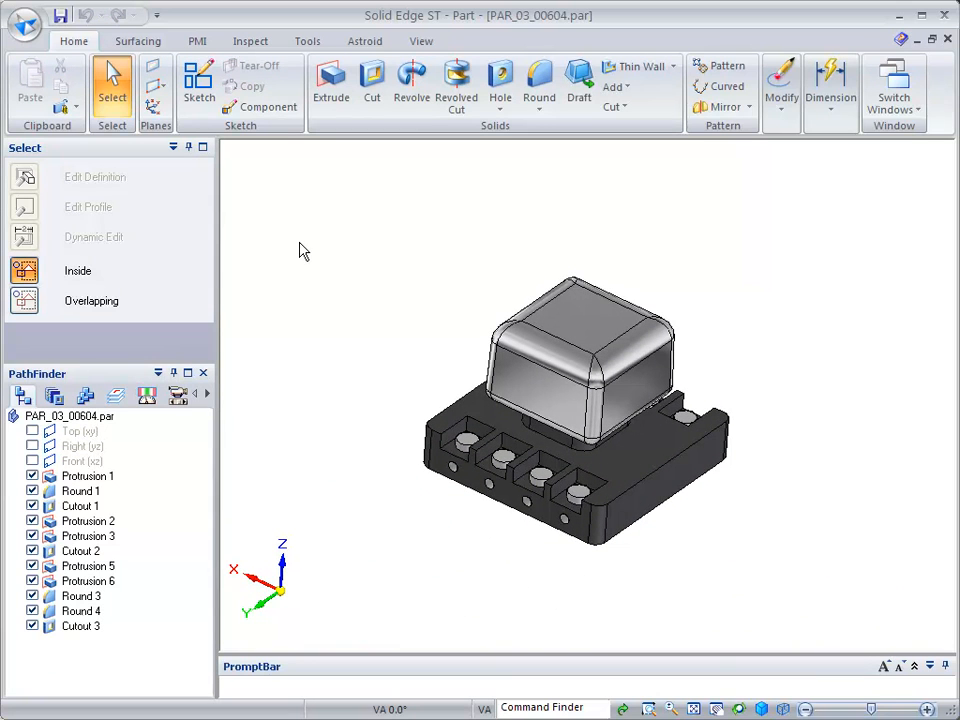
mouse_move(312, 236)
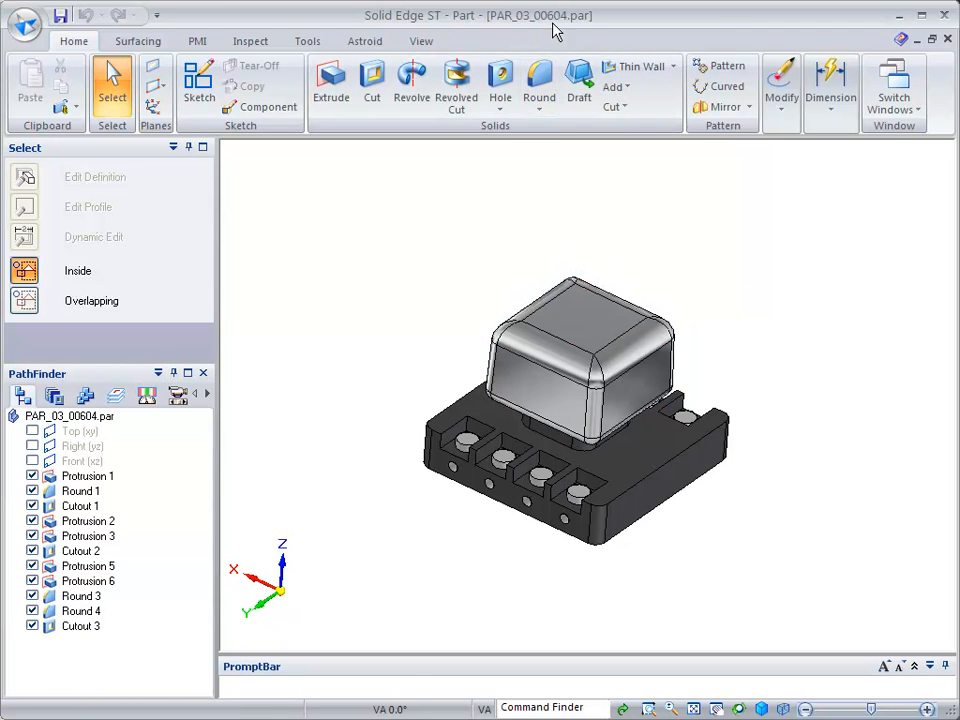
Step: Start Assign Terminals from the Tools tab to set the connector's component name and terminals
click(308, 40)
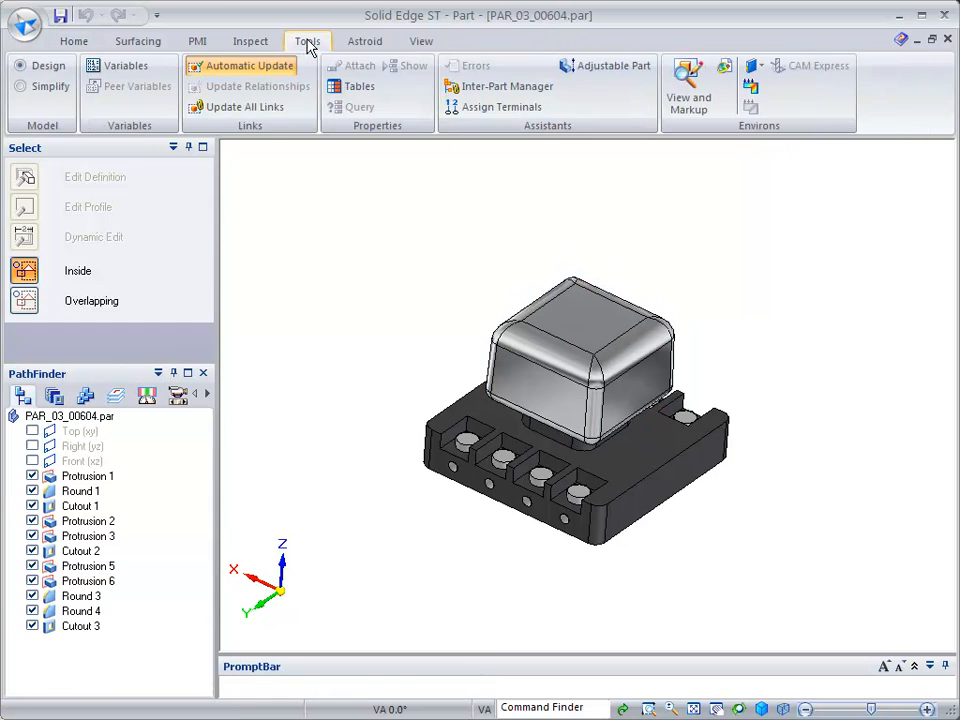
mouse_move(504, 108)
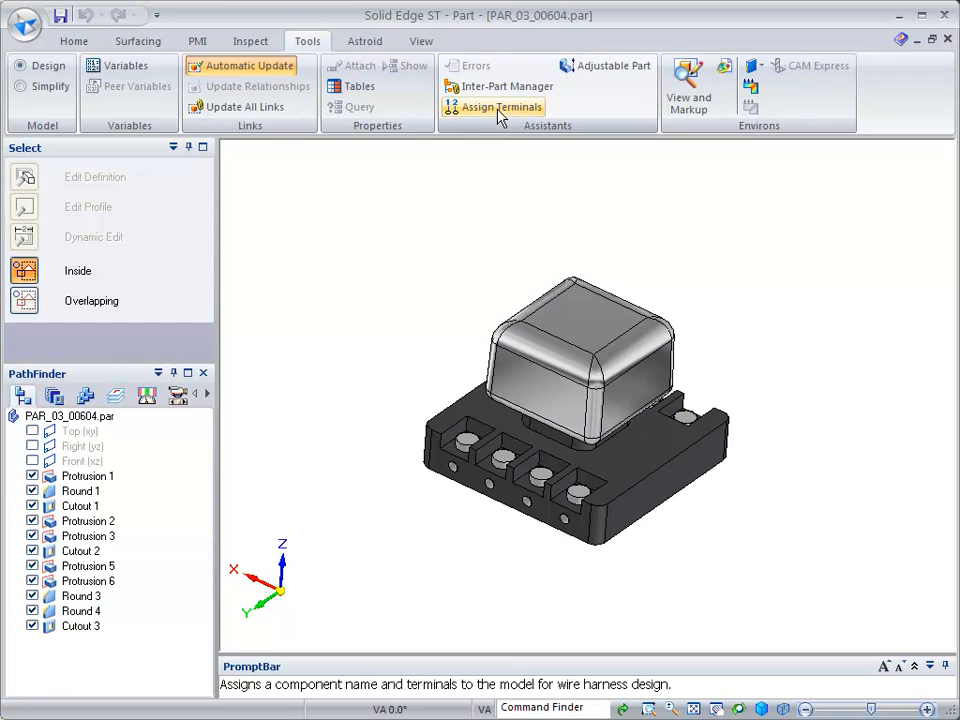
mouse_move(500, 108)
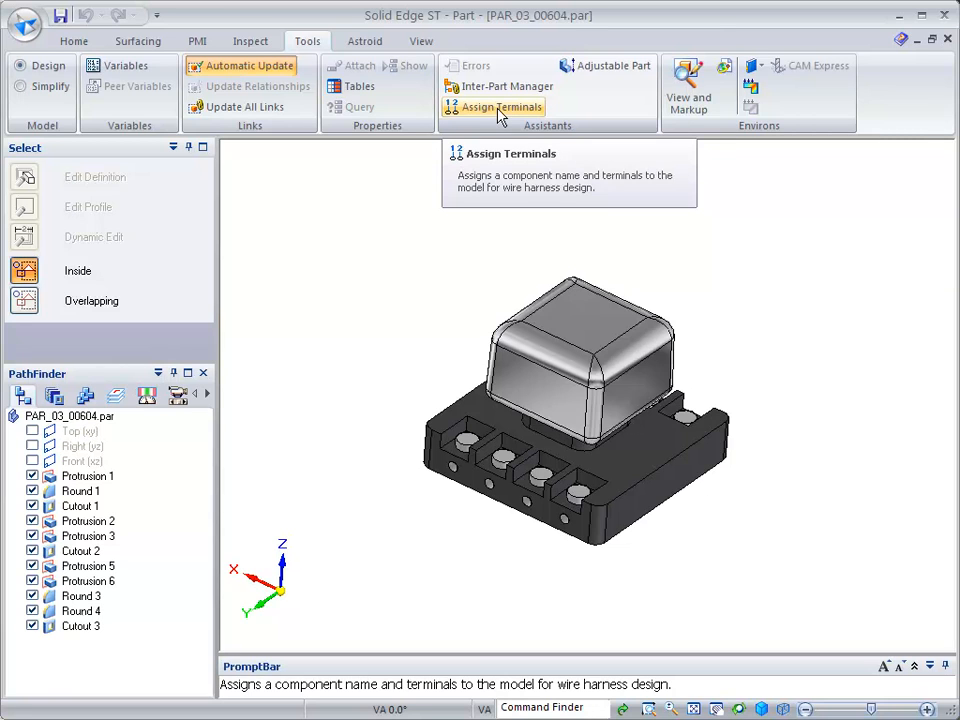
click(500, 108)
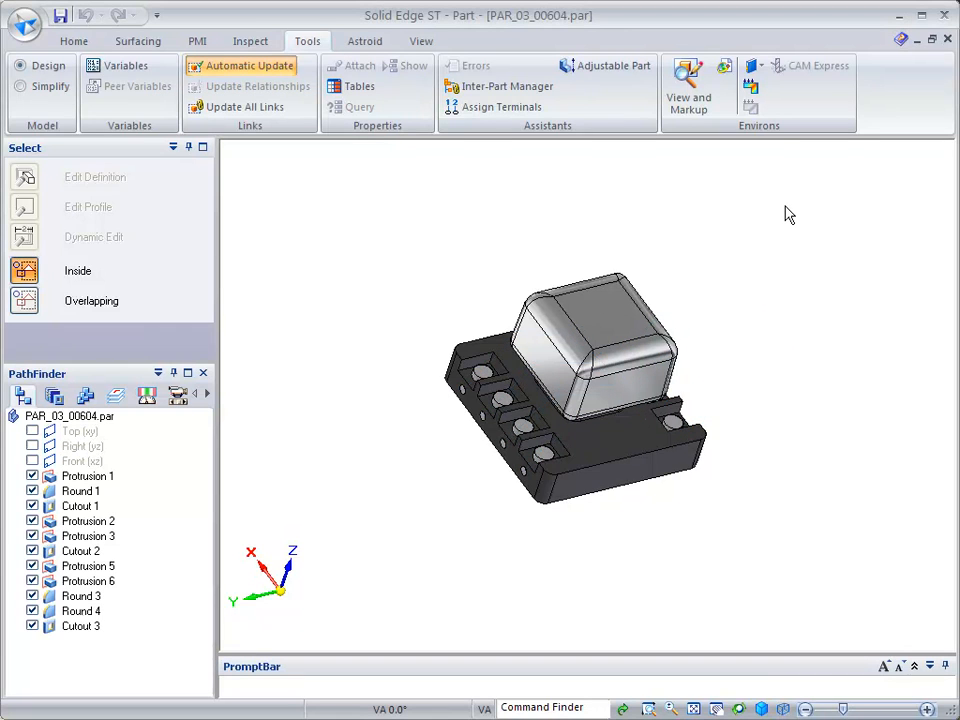
mouse_move(828, 196)
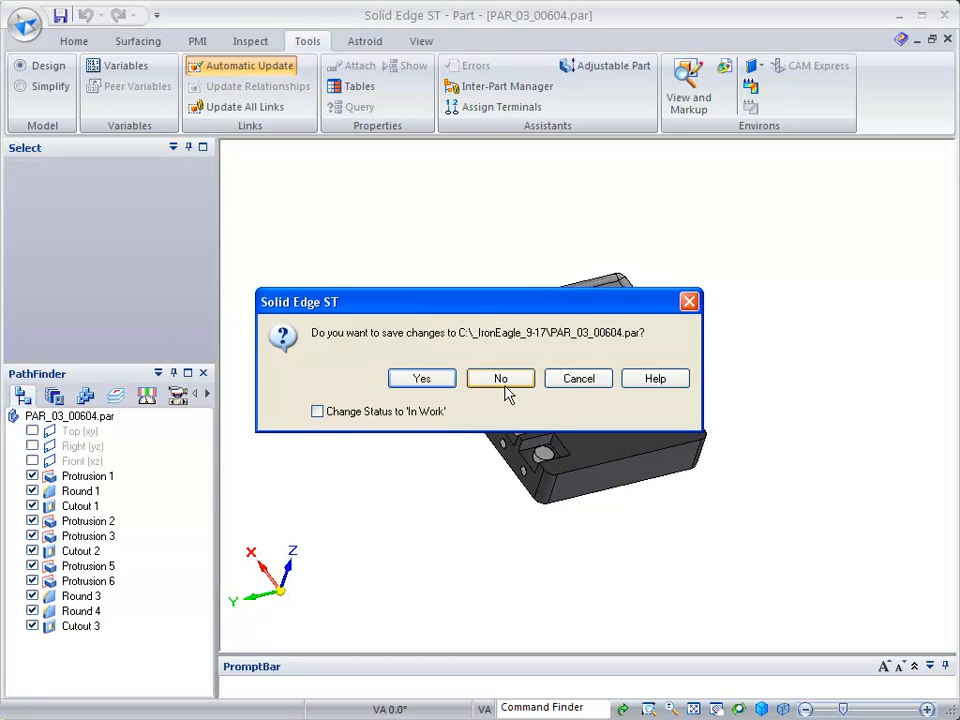
Step: Answer No to saving the connector part and return to the harness assembly
click(500, 378)
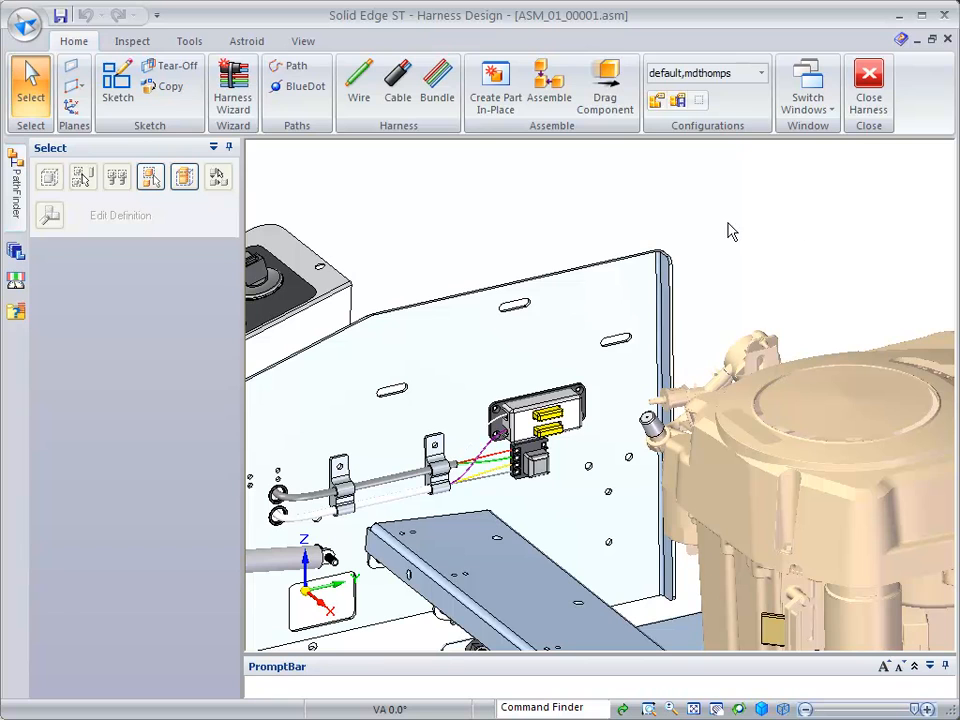
mouse_move(632, 184)
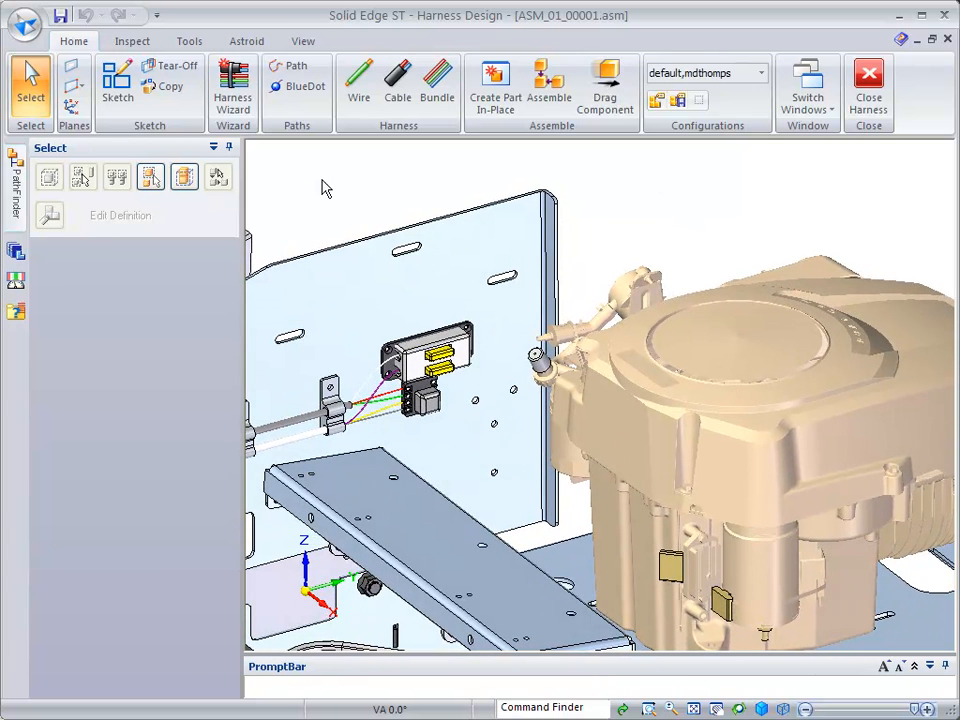
mouse_move(230, 84)
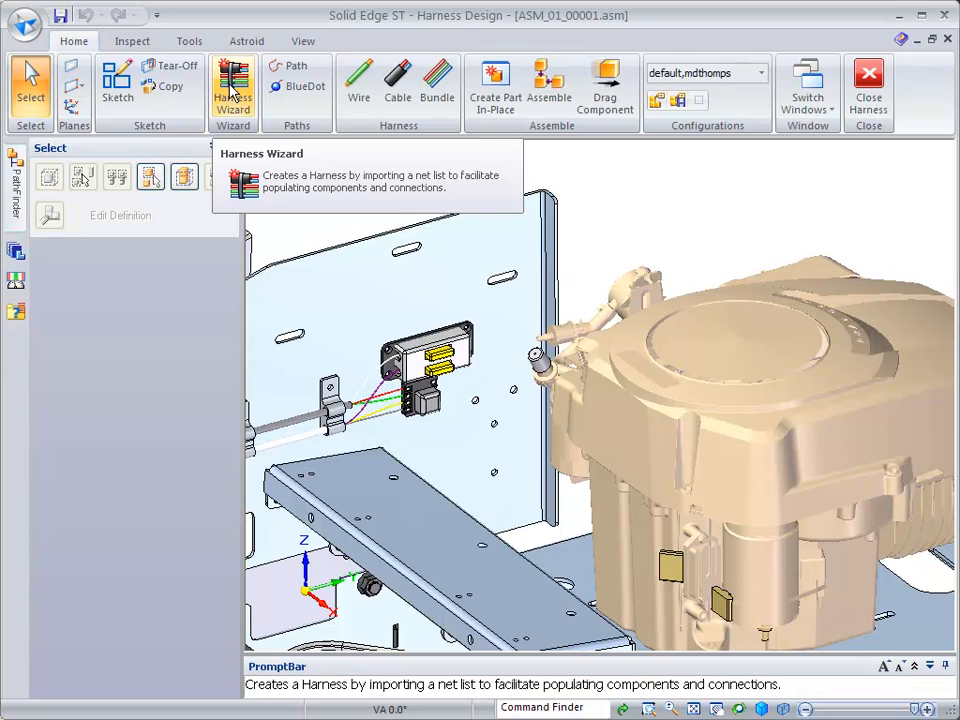
Step: Start the Harness Wizard with Sample format, engine.cmp components and engine.con connections
click(232, 84)
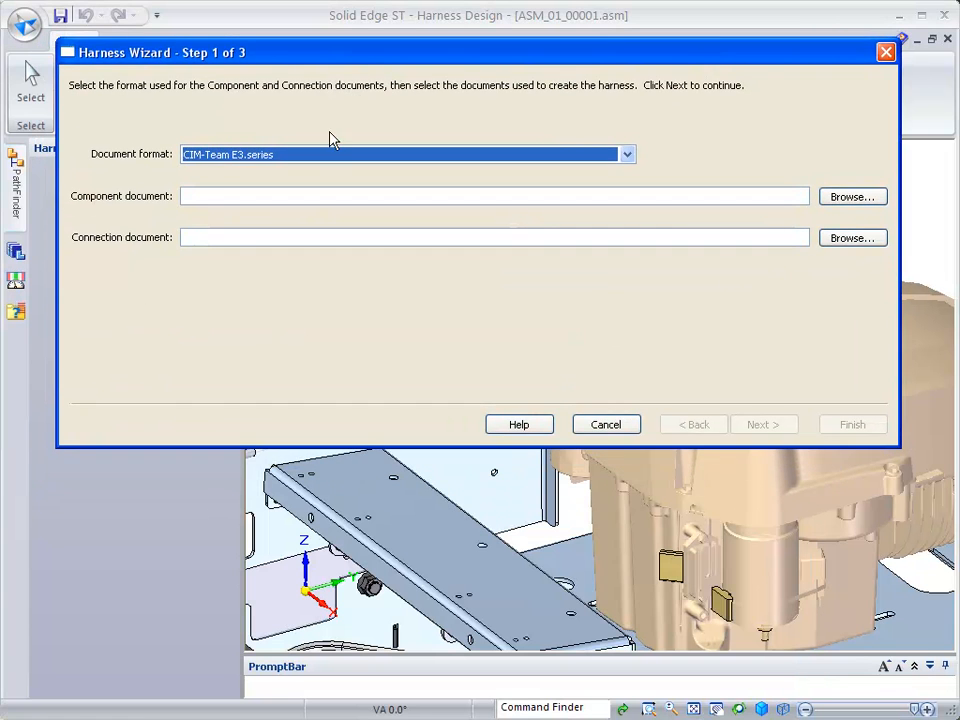
mouse_move(90, 108)
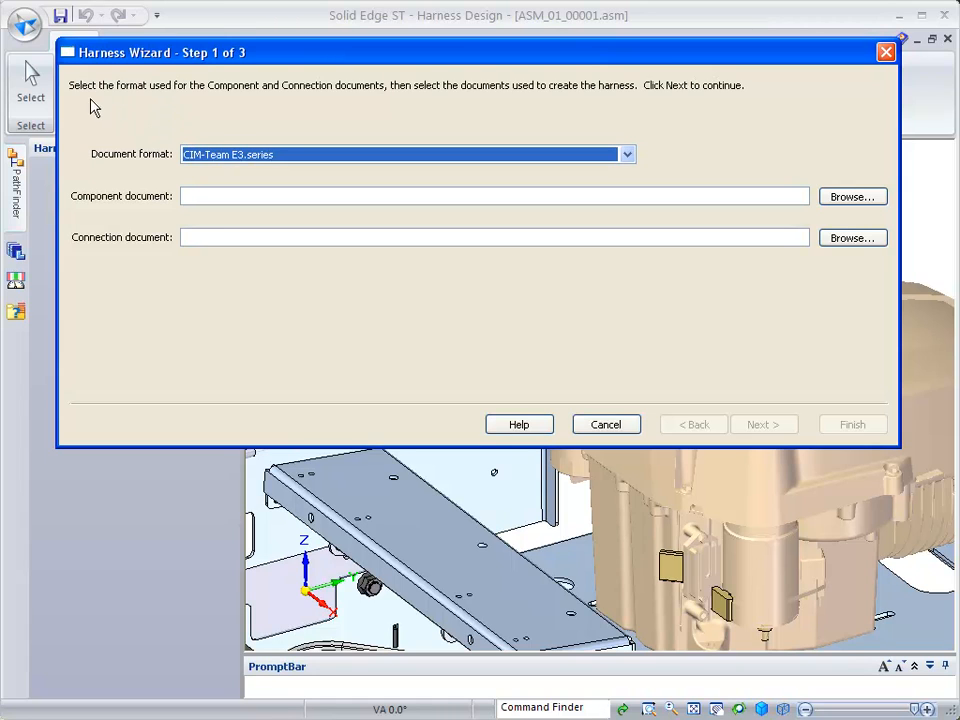
mouse_move(236, 100)
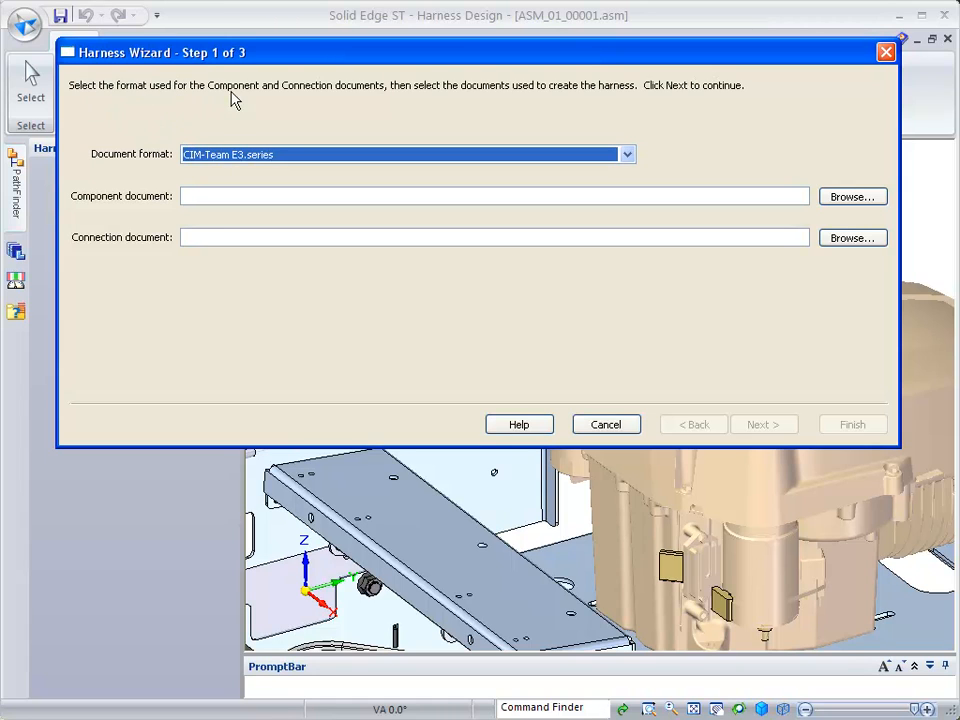
mouse_move(376, 104)
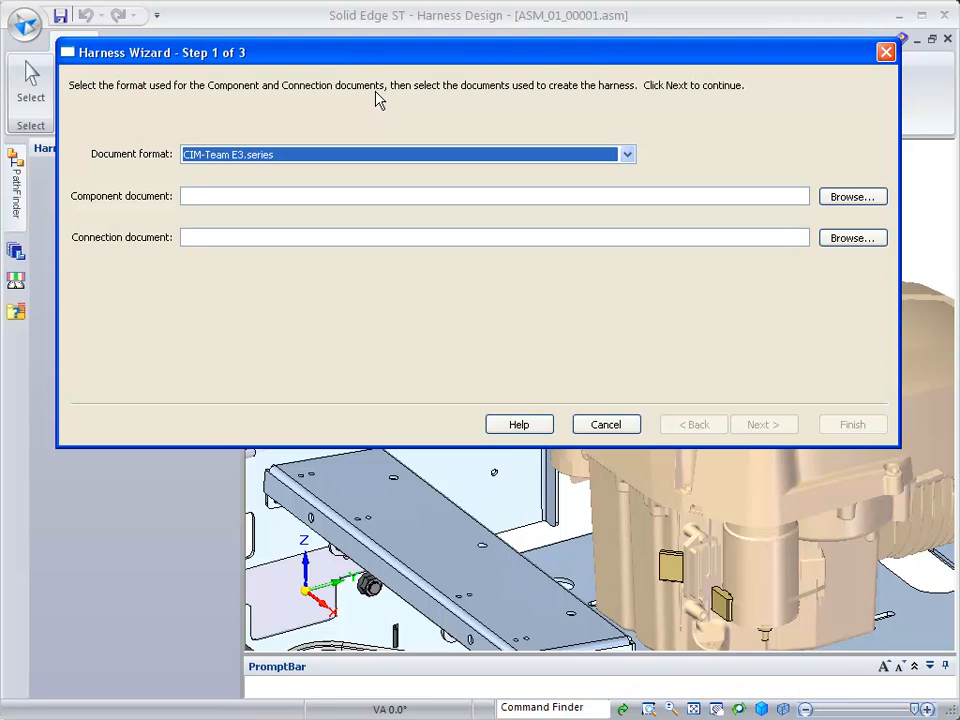
click(626, 154)
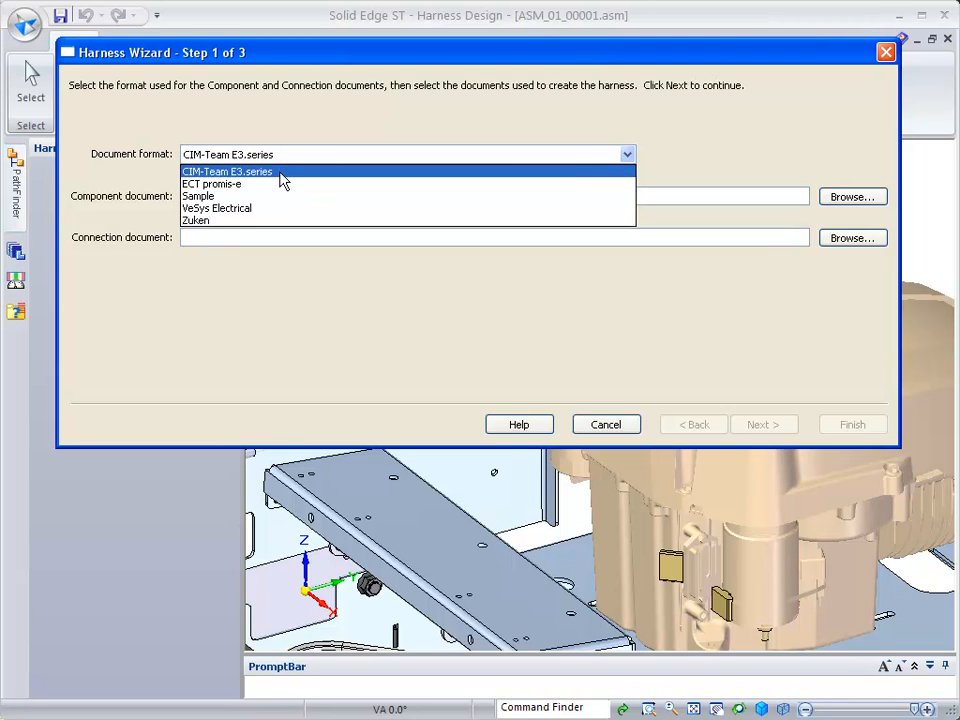
mouse_move(218, 192)
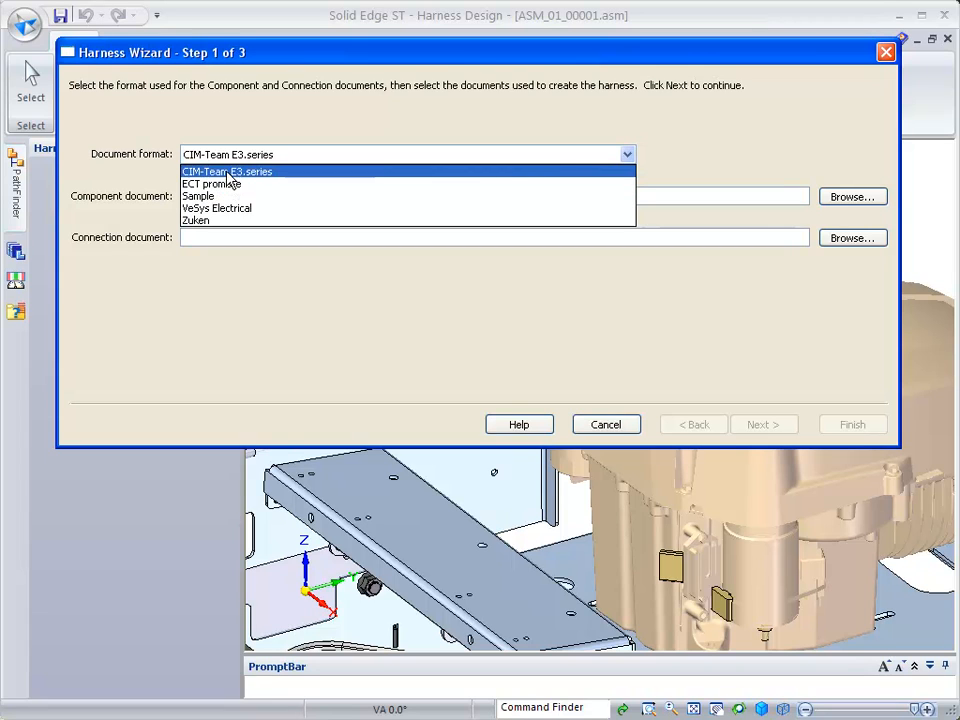
mouse_move(204, 228)
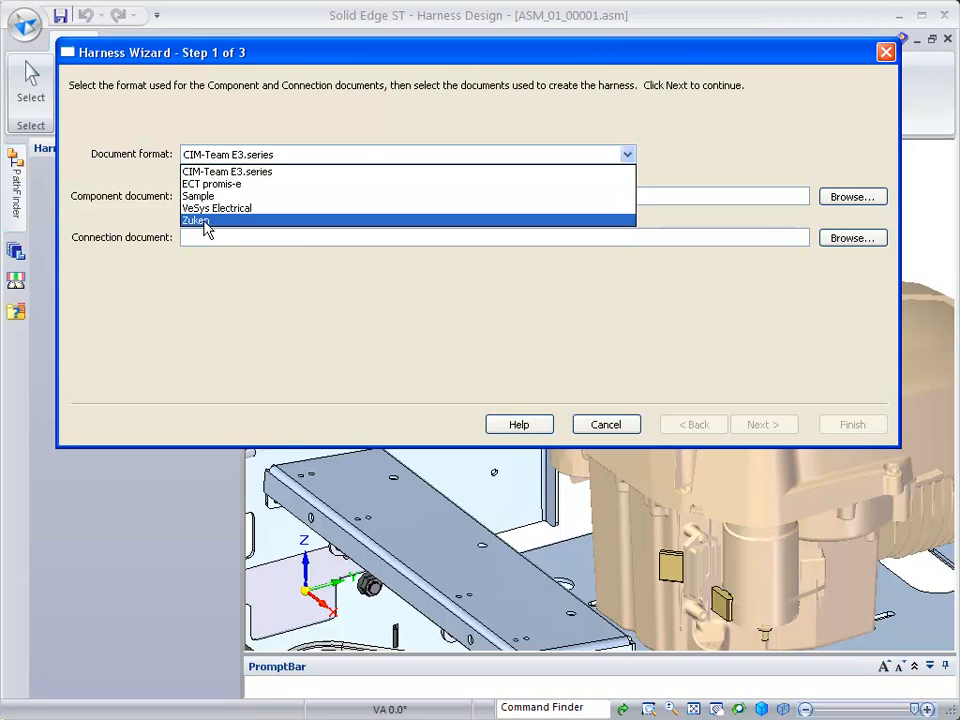
click(198, 196)
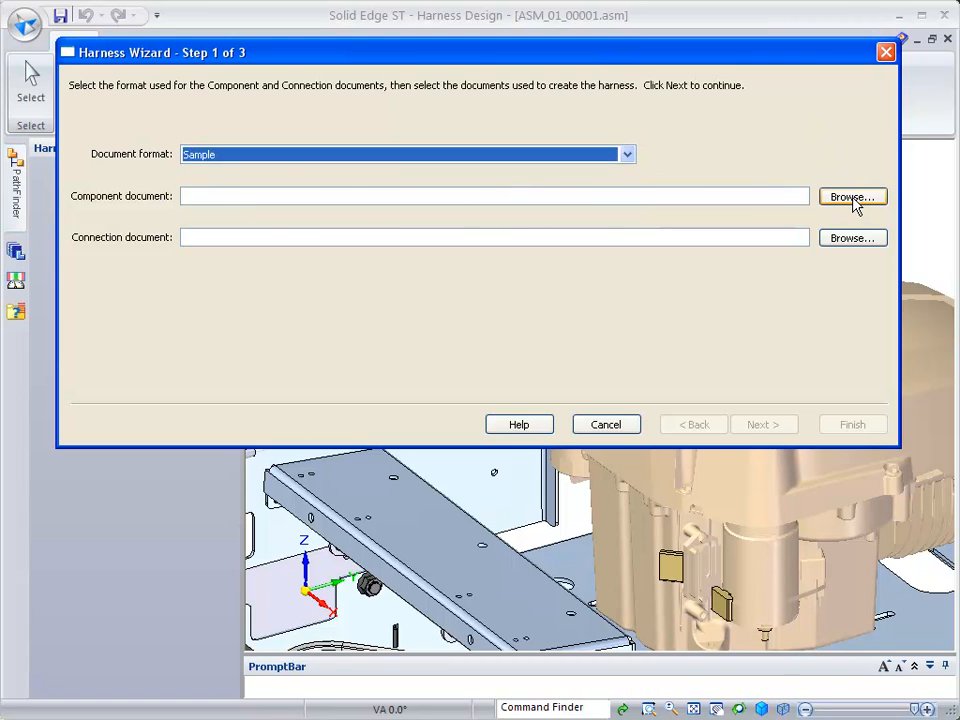
click(852, 196)
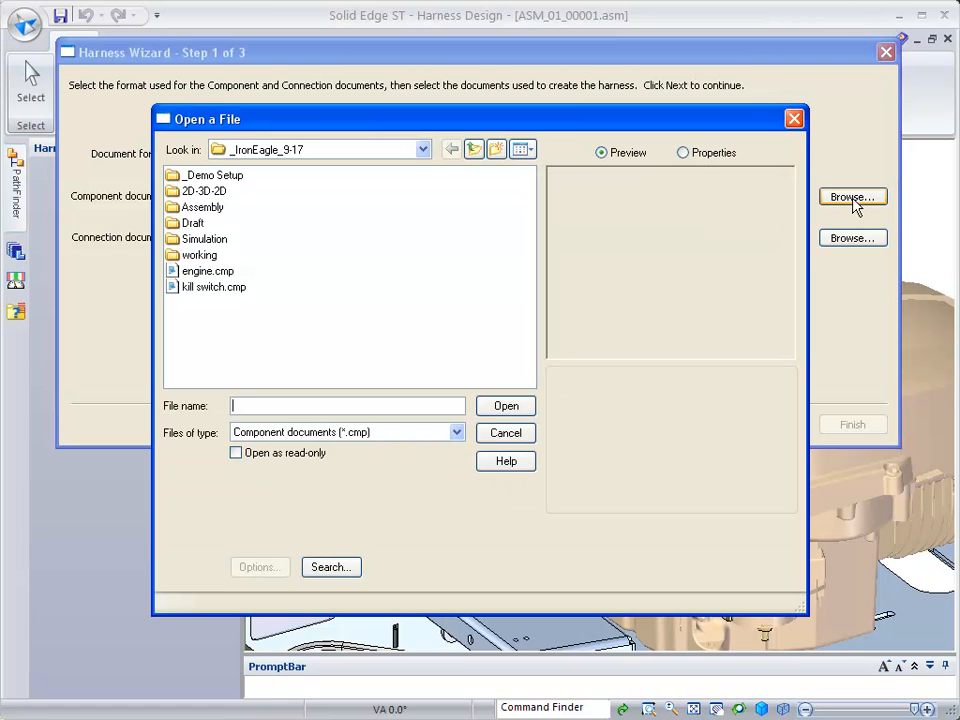
mouse_move(236, 292)
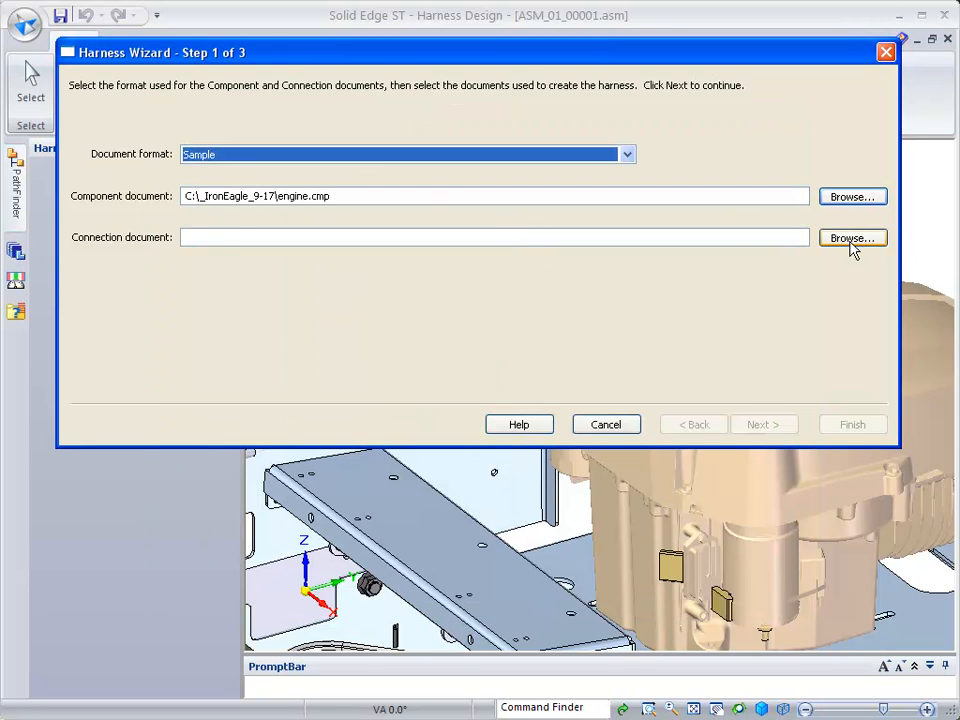
click(852, 238)
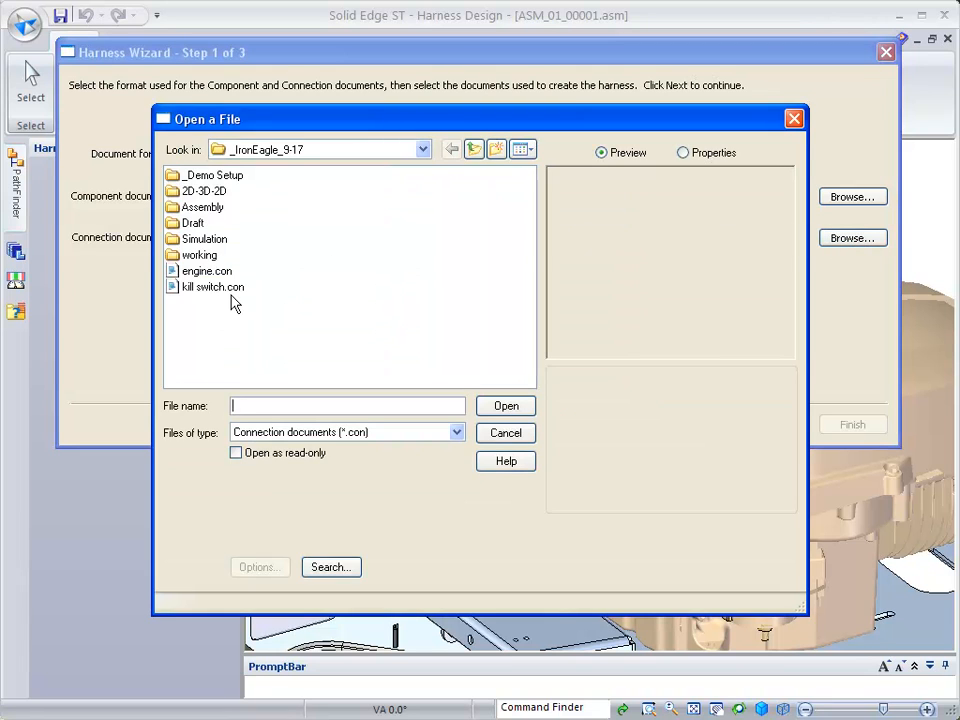
click(204, 270)
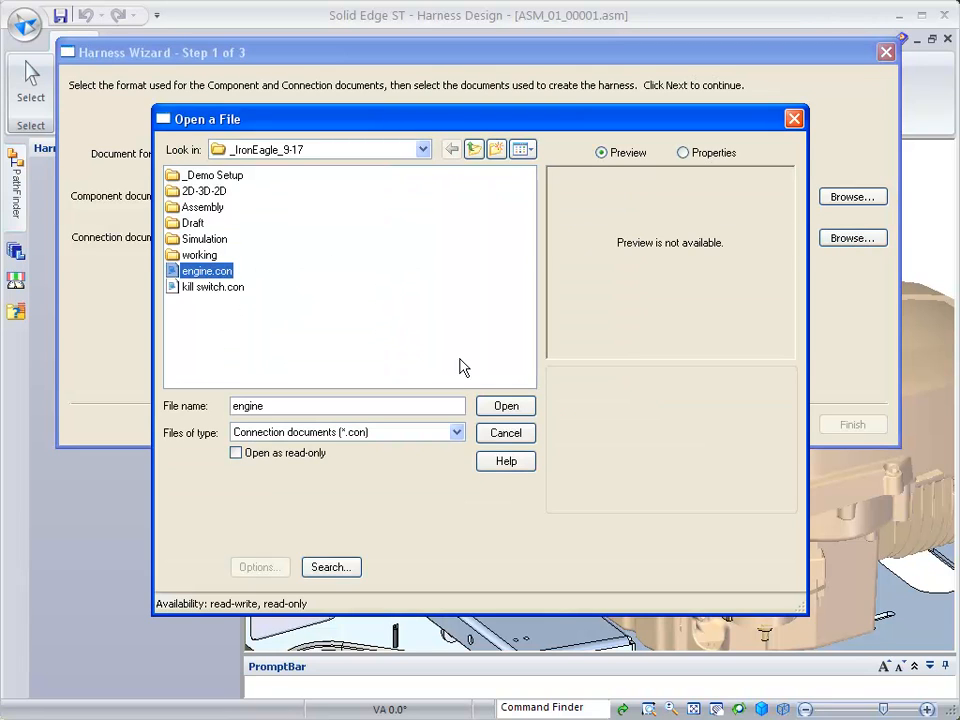
click(504, 406)
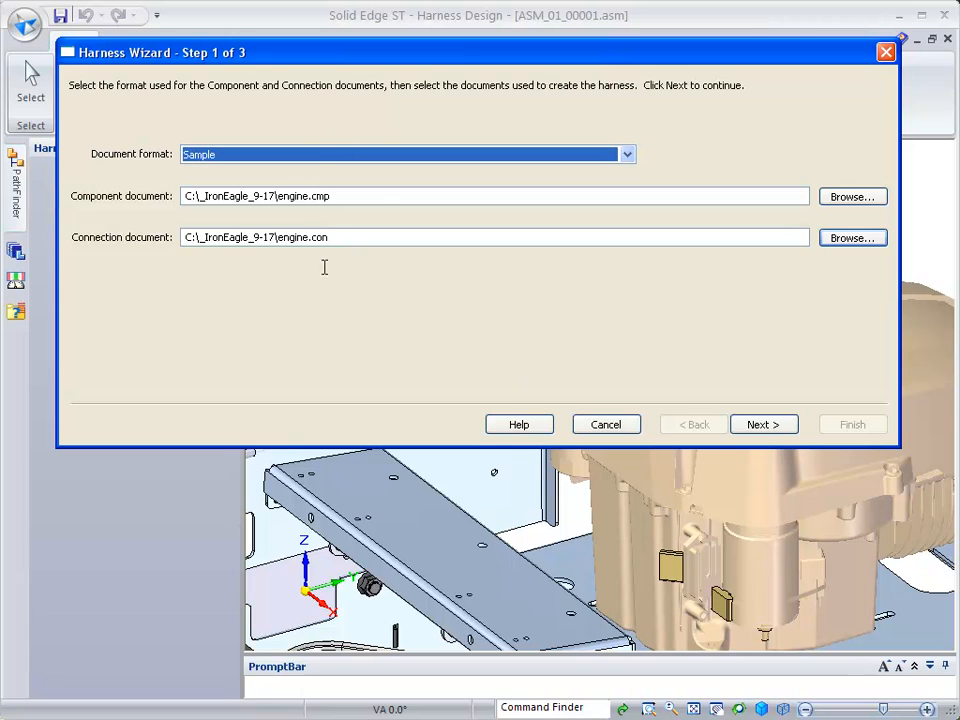
mouse_move(328, 218)
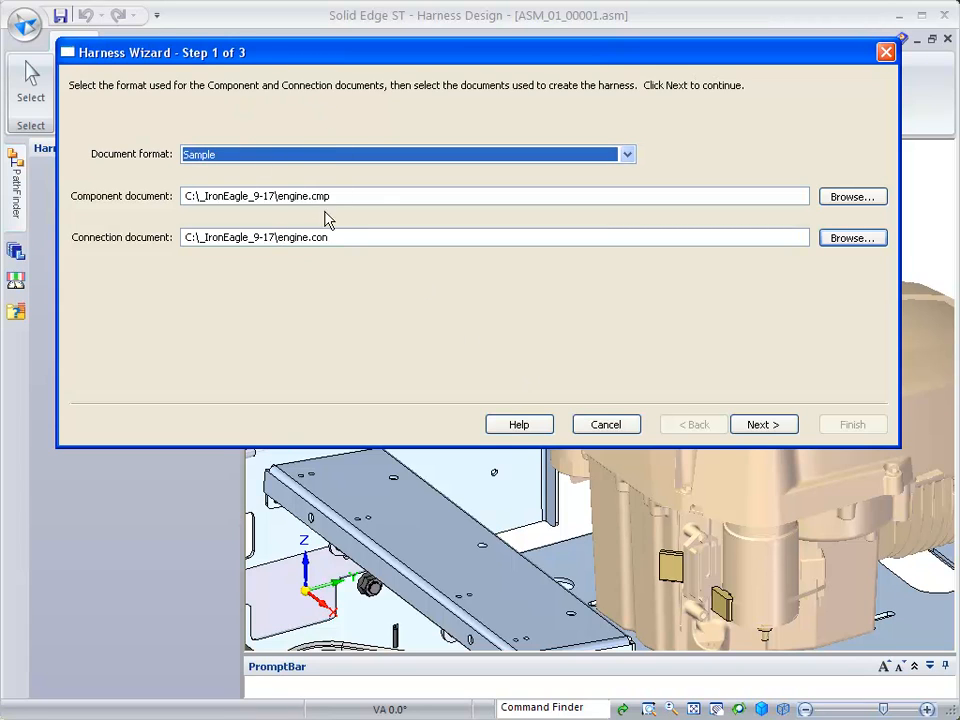
mouse_move(282, 250)
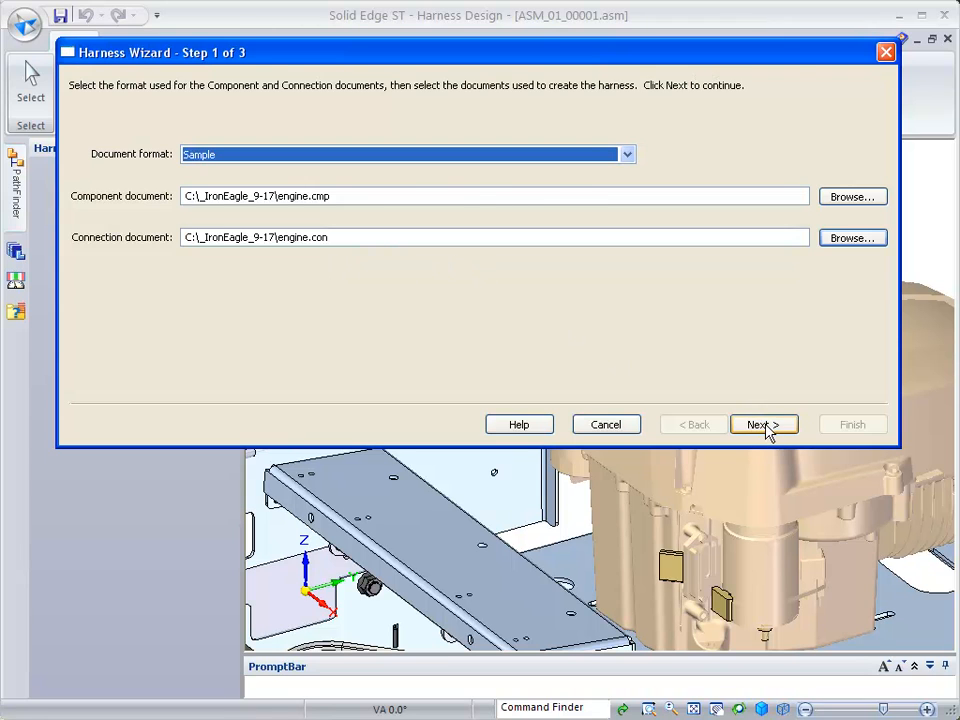
click(764, 424)
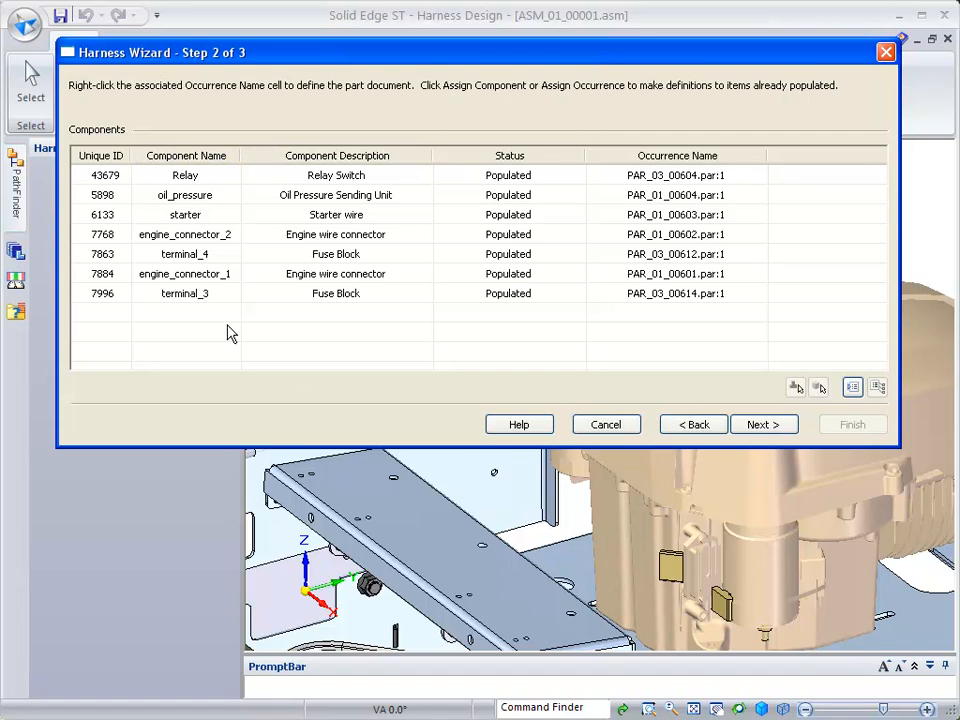
mouse_move(138, 184)
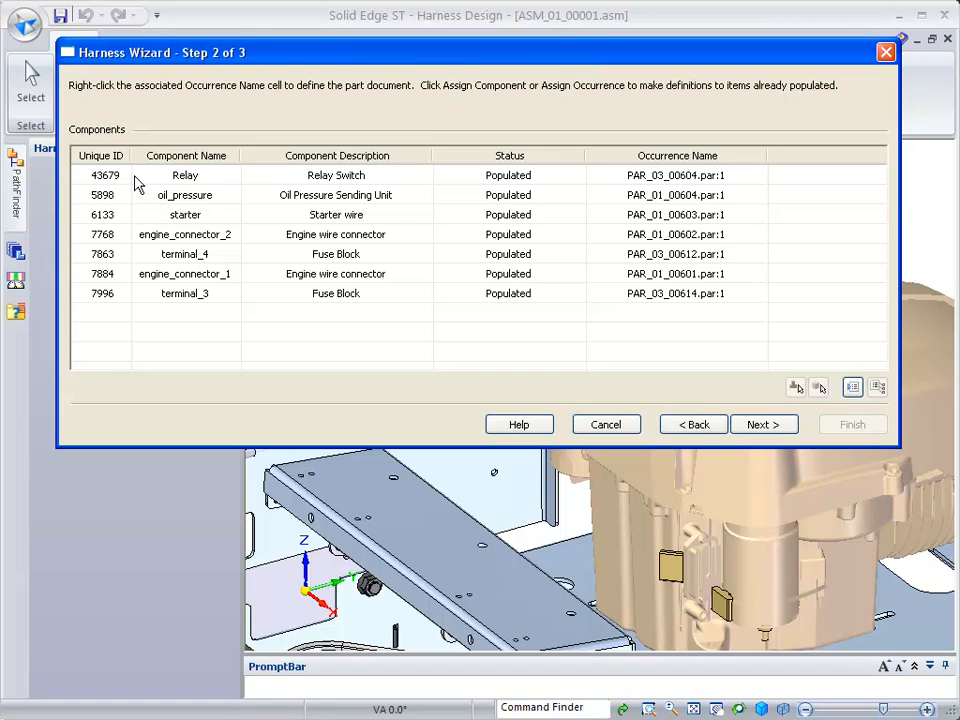
mouse_move(190, 180)
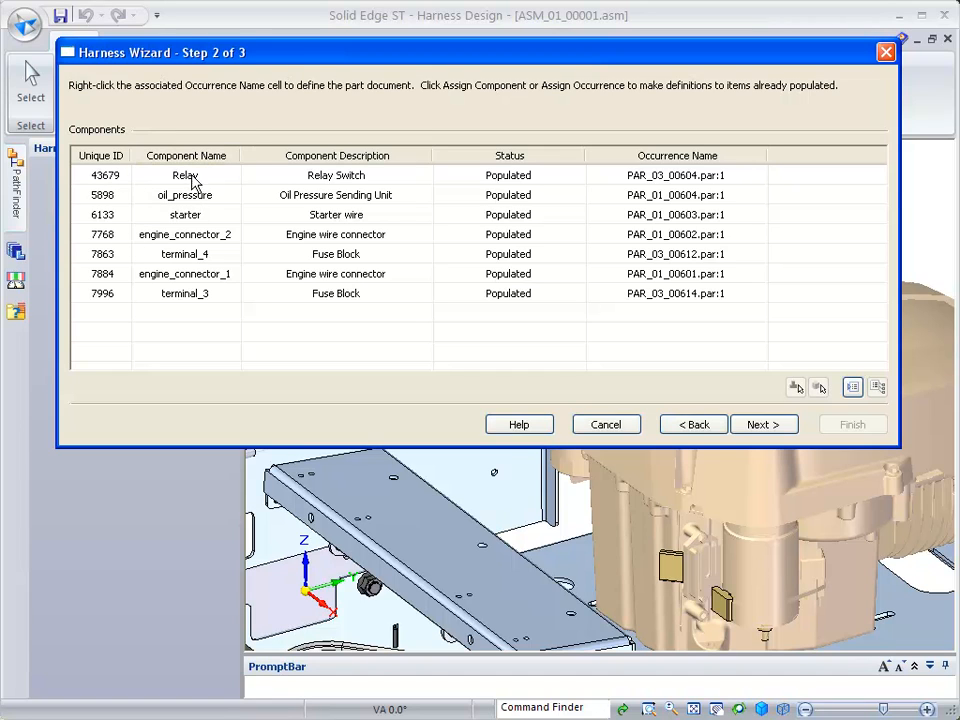
mouse_move(852, 388)
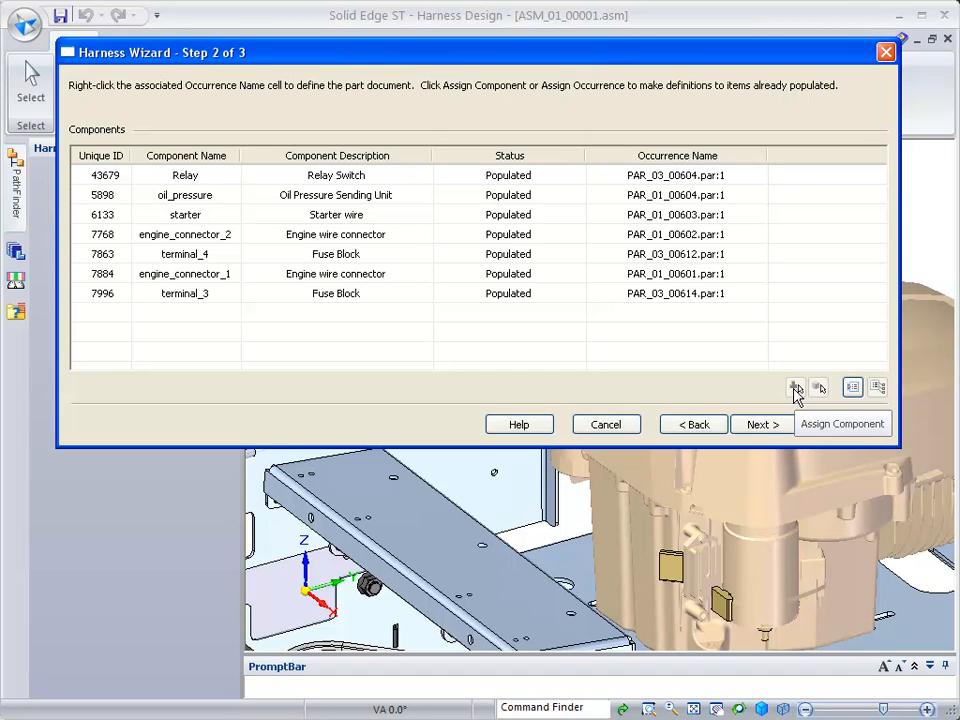
mouse_move(820, 388)
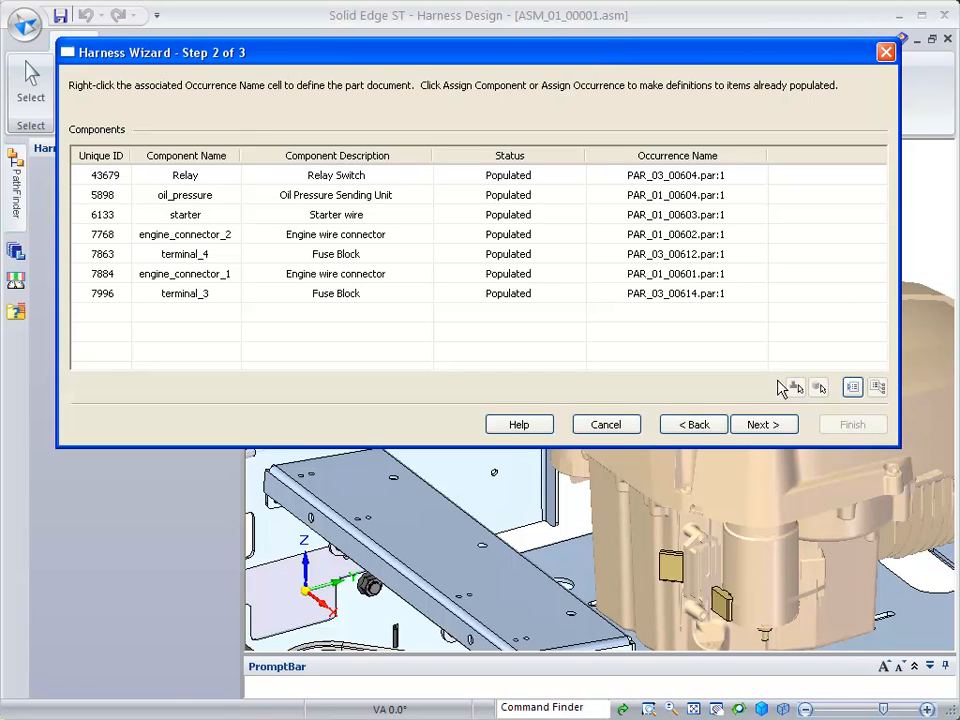
mouse_move(716, 108)
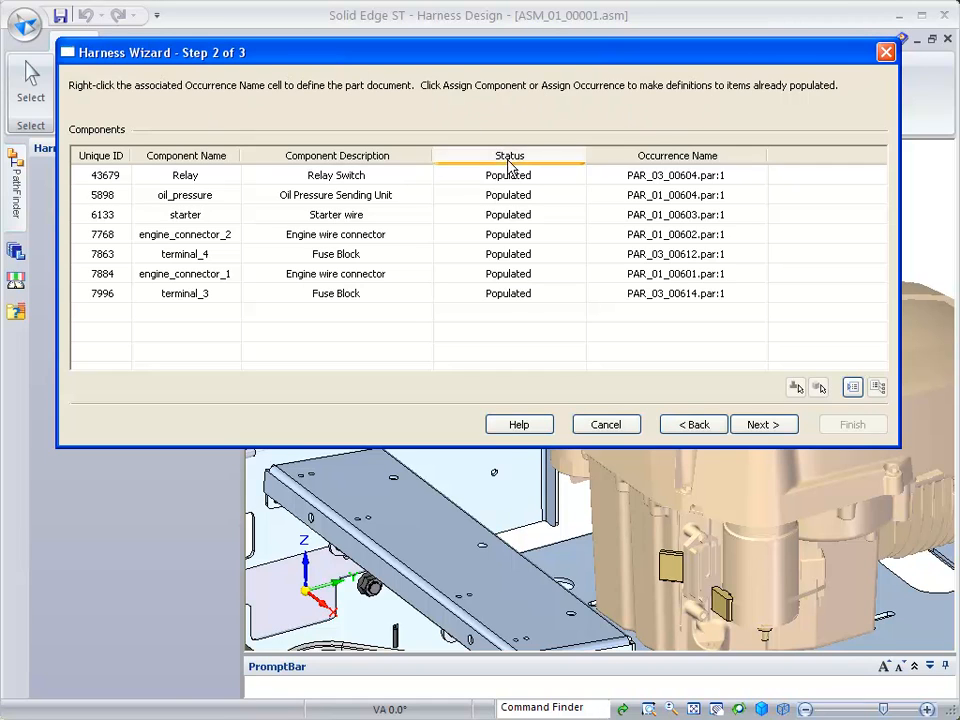
mouse_move(530, 296)
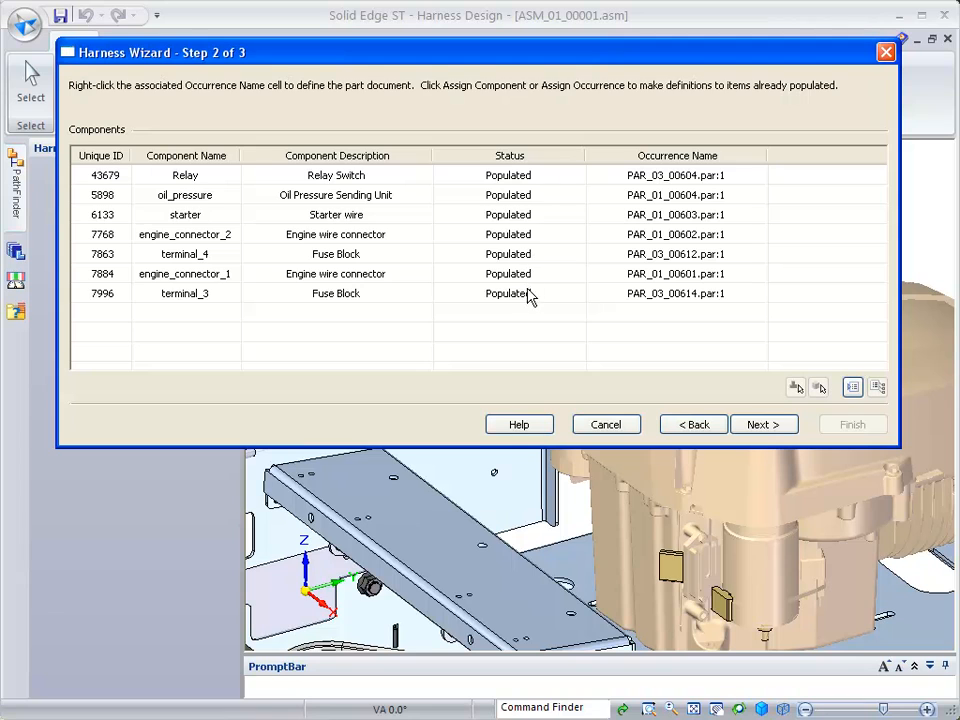
Step: Advance to connection definitions, set cables to 14/3-gage and accept the connection options
click(764, 424)
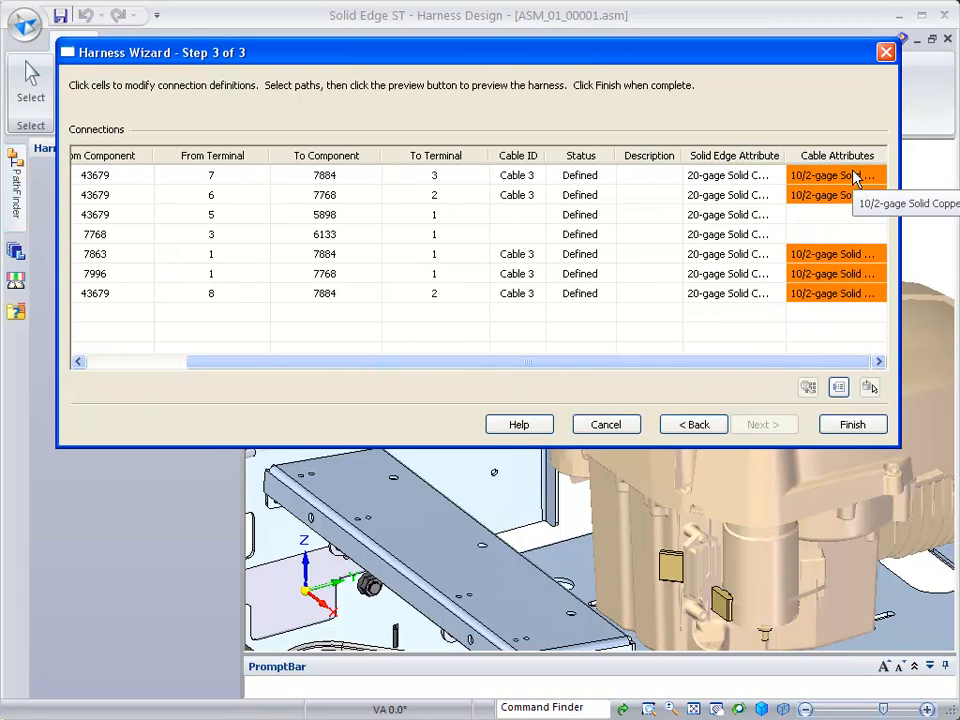
click(878, 176)
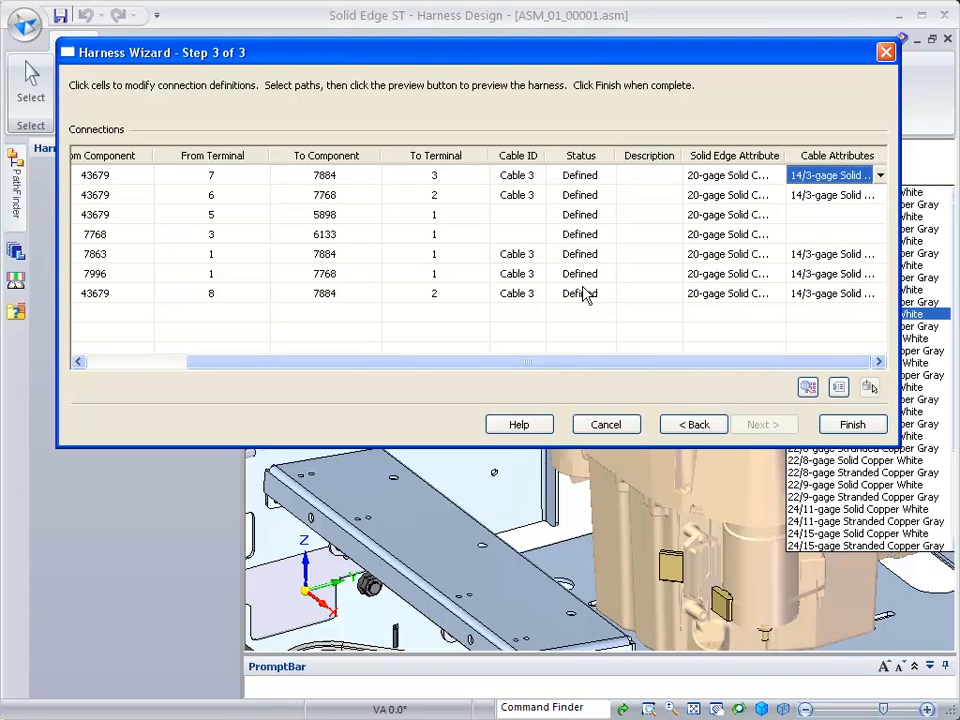
click(878, 176)
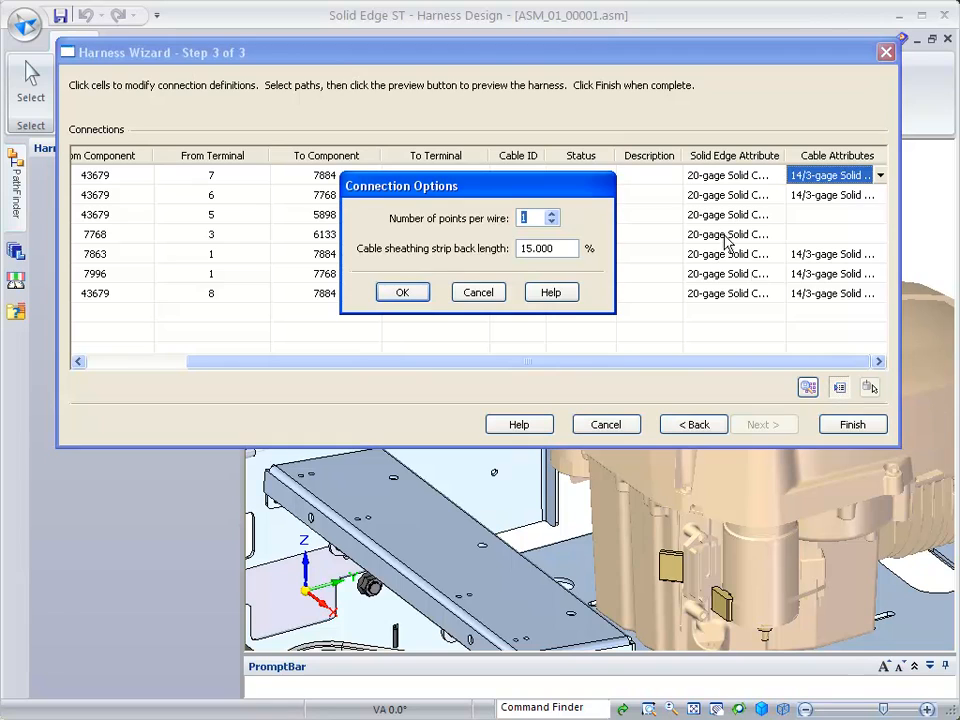
mouse_move(482, 262)
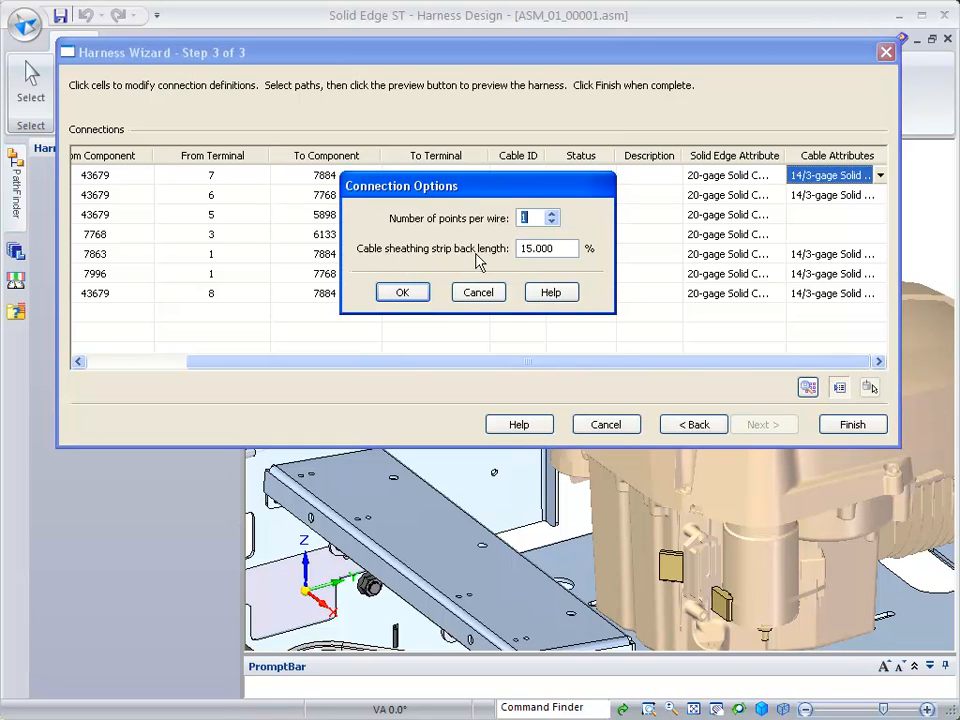
mouse_move(552, 276)
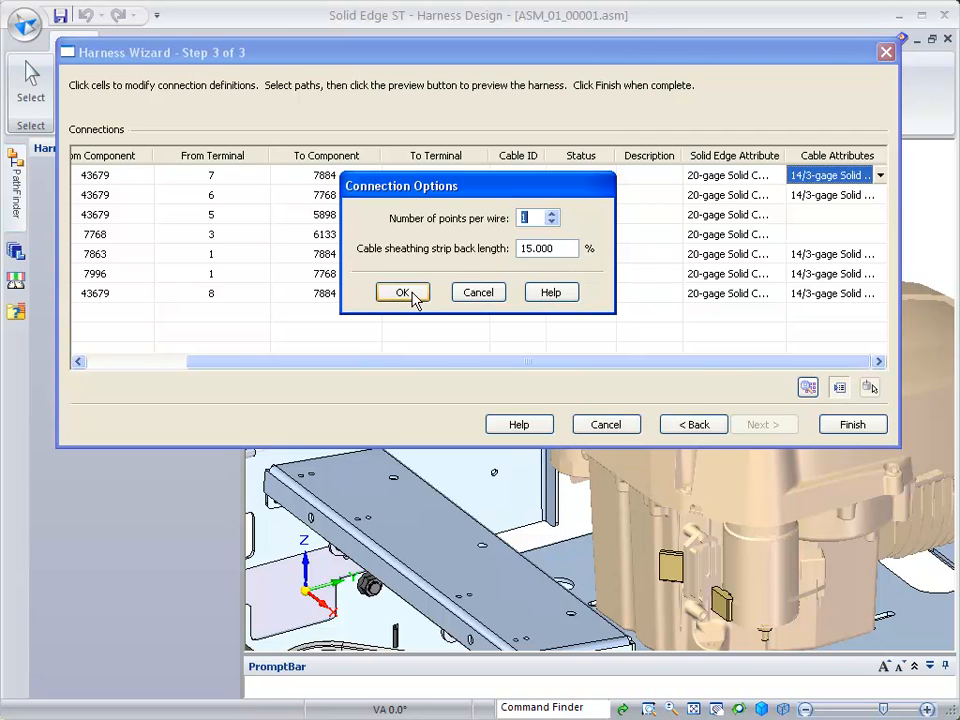
click(402, 292)
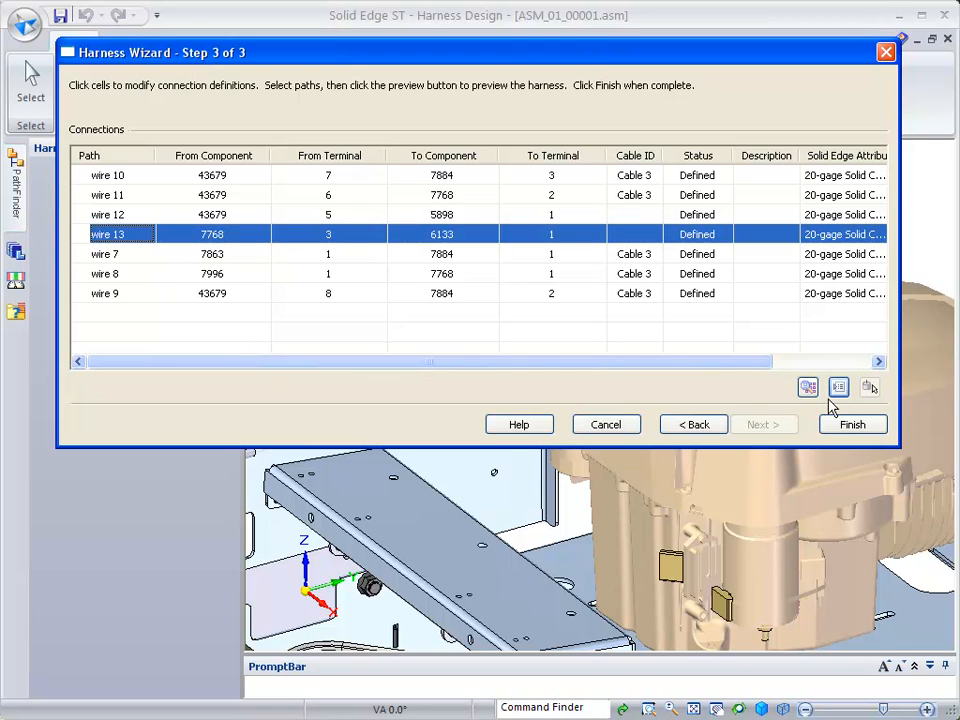
mouse_move(804, 388)
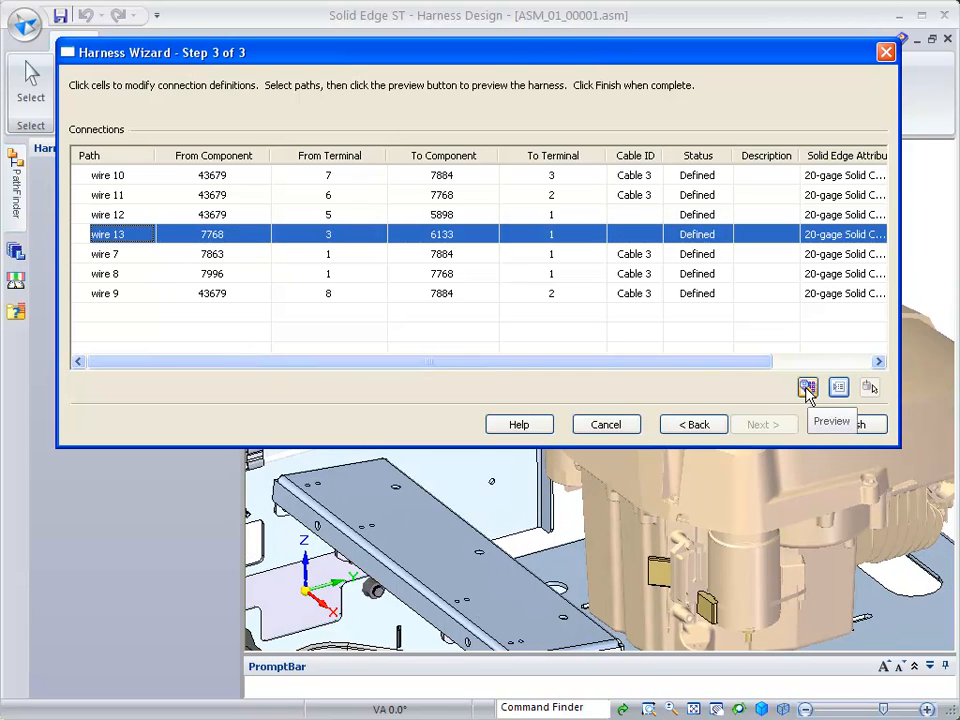
Step: Preview the routes of wire 13 and wire 7 in the assembly
click(804, 386)
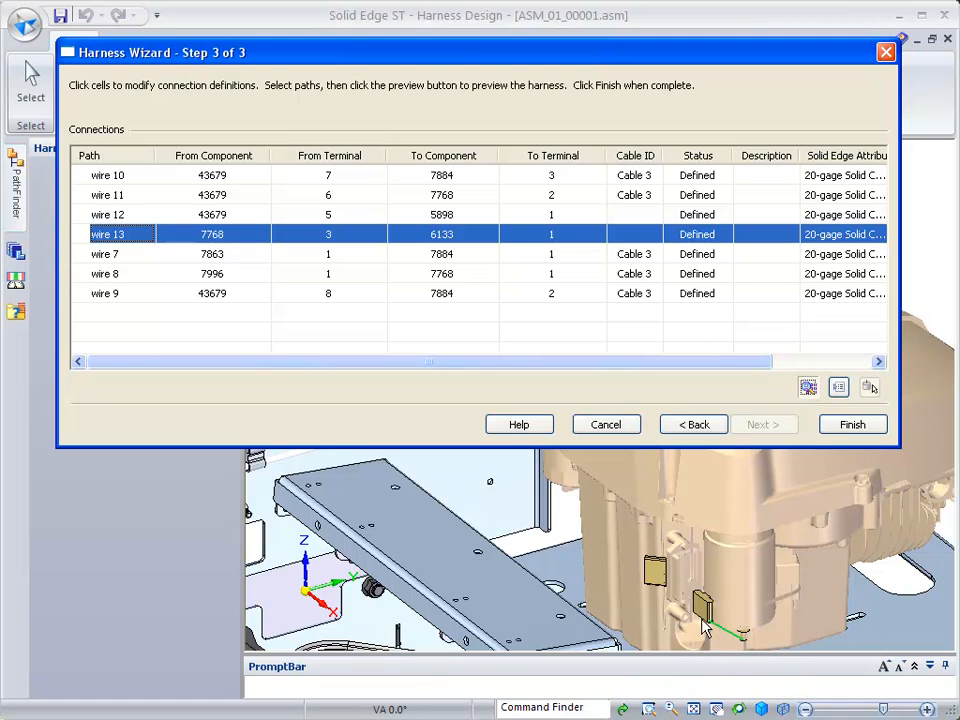
mouse_move(832, 210)
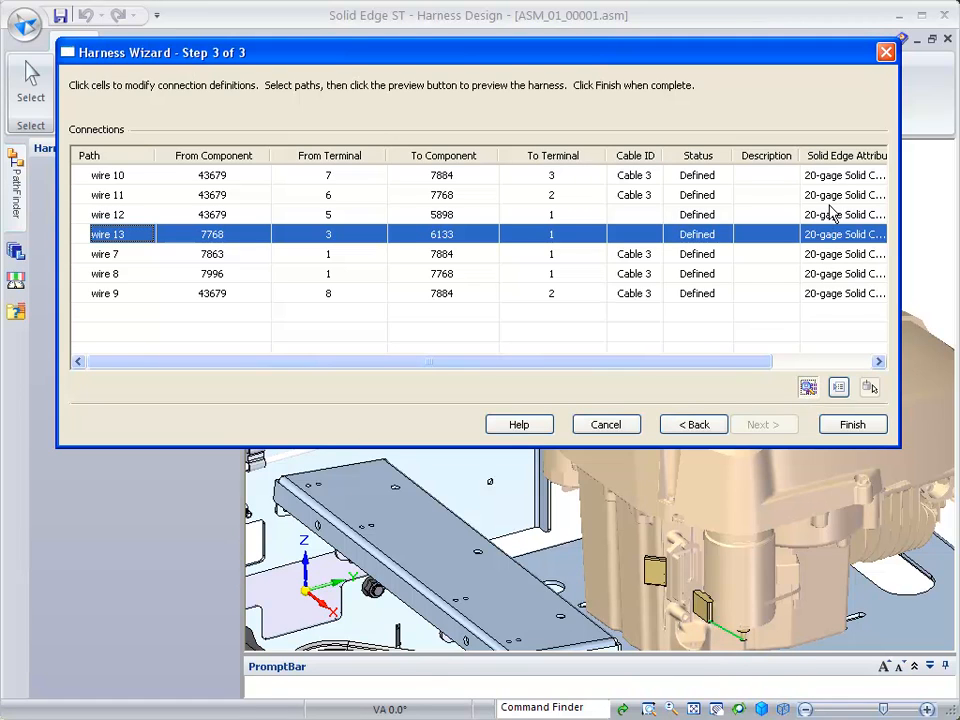
click(110, 252)
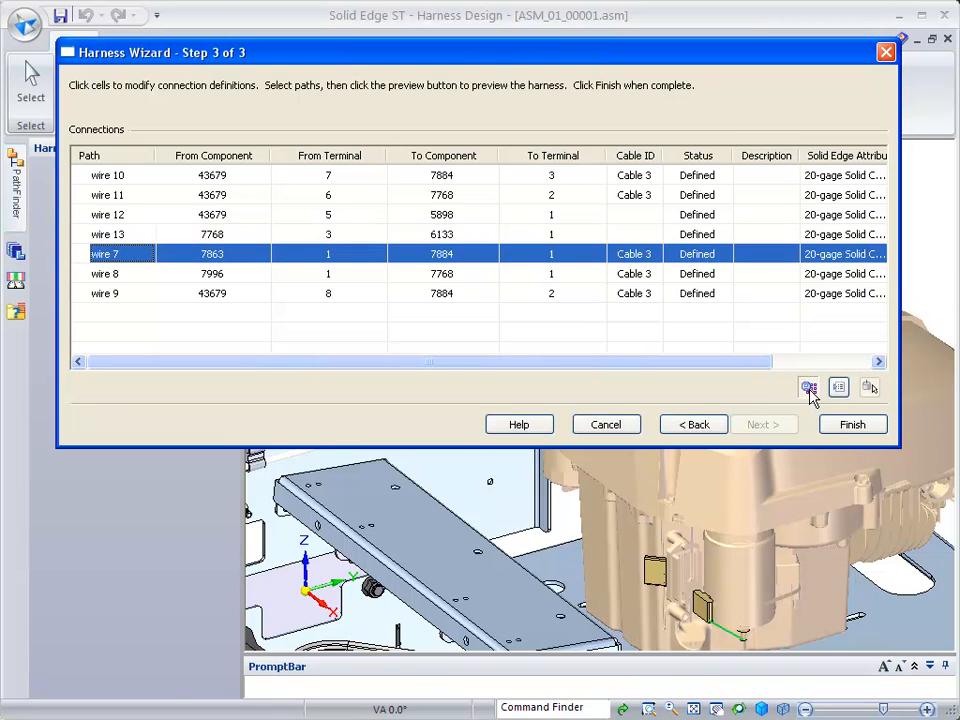
click(804, 386)
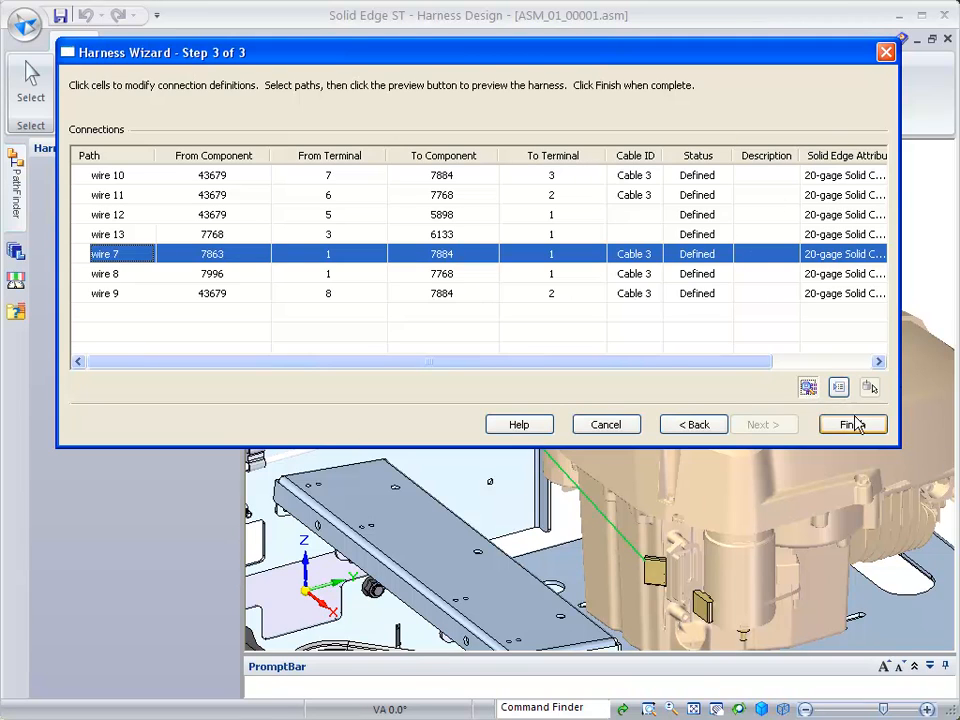
Step: Finish the Harness Wizard so the wires are created and routed in the engine assembly
click(852, 424)
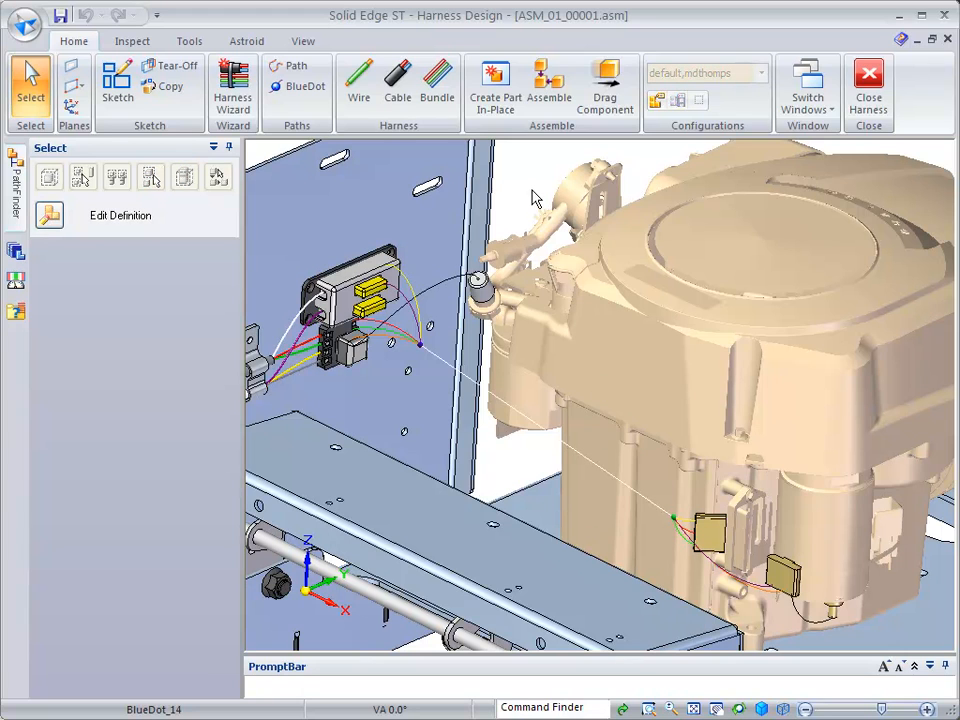
Step: Drag a harness BlueDot near the engine to reshape the wire route
right_click(536, 196)
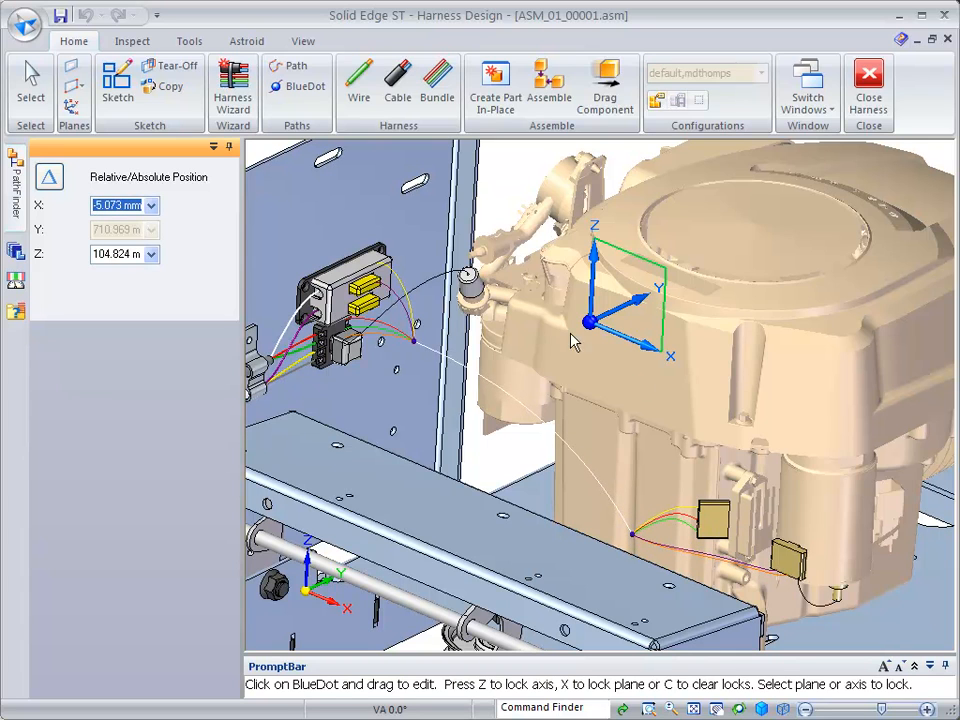
drag(590, 322, 650, 256)
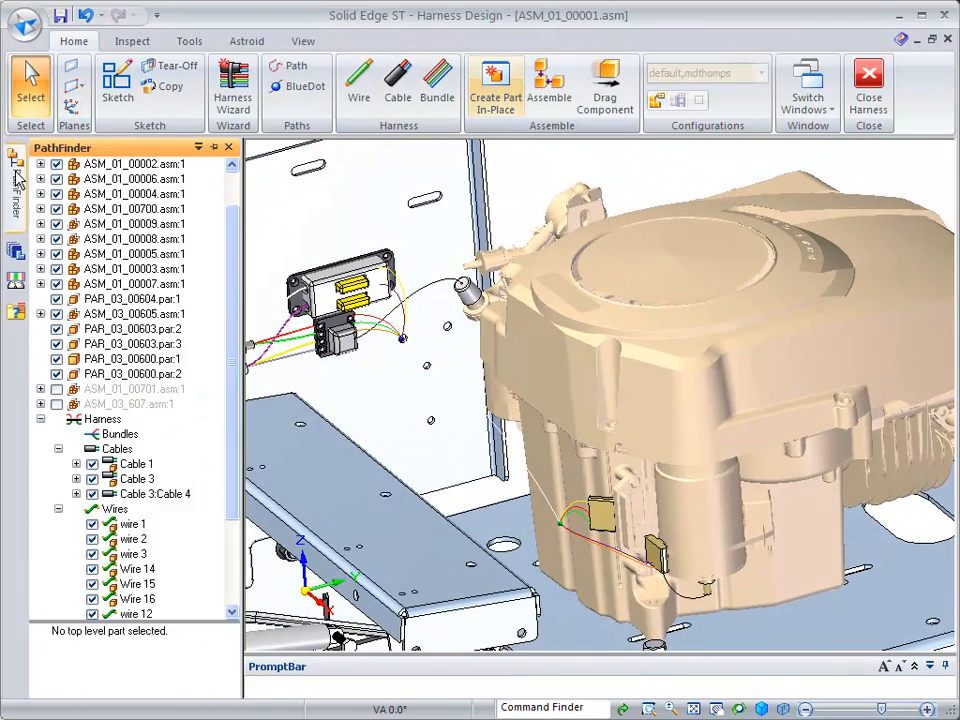
Step: Create physical conductors for the selected harness wires
click(76, 418)
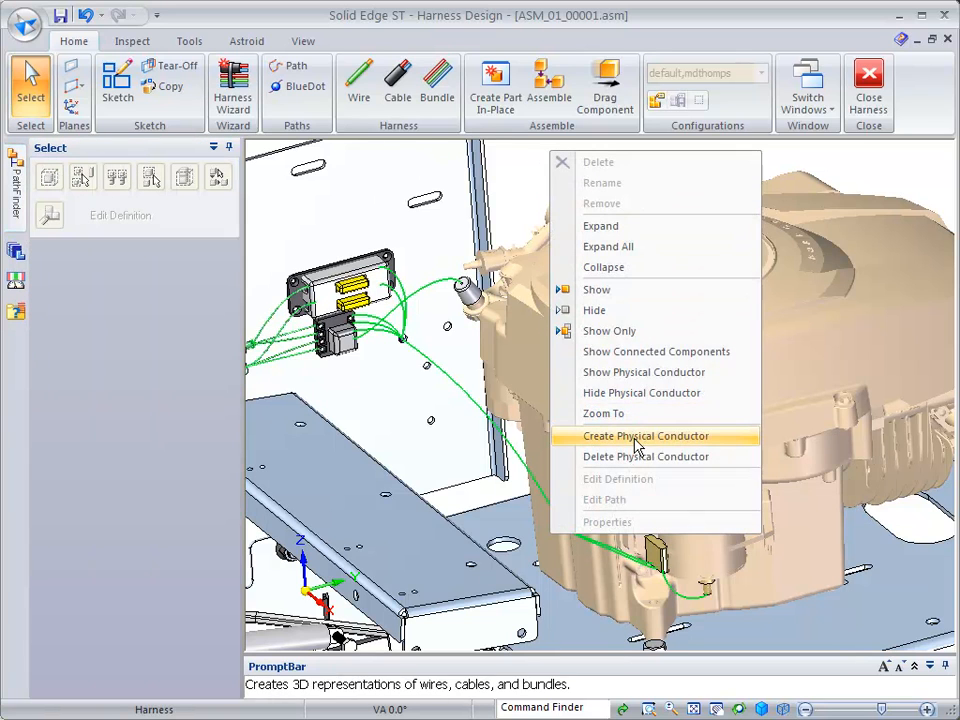
click(644, 436)
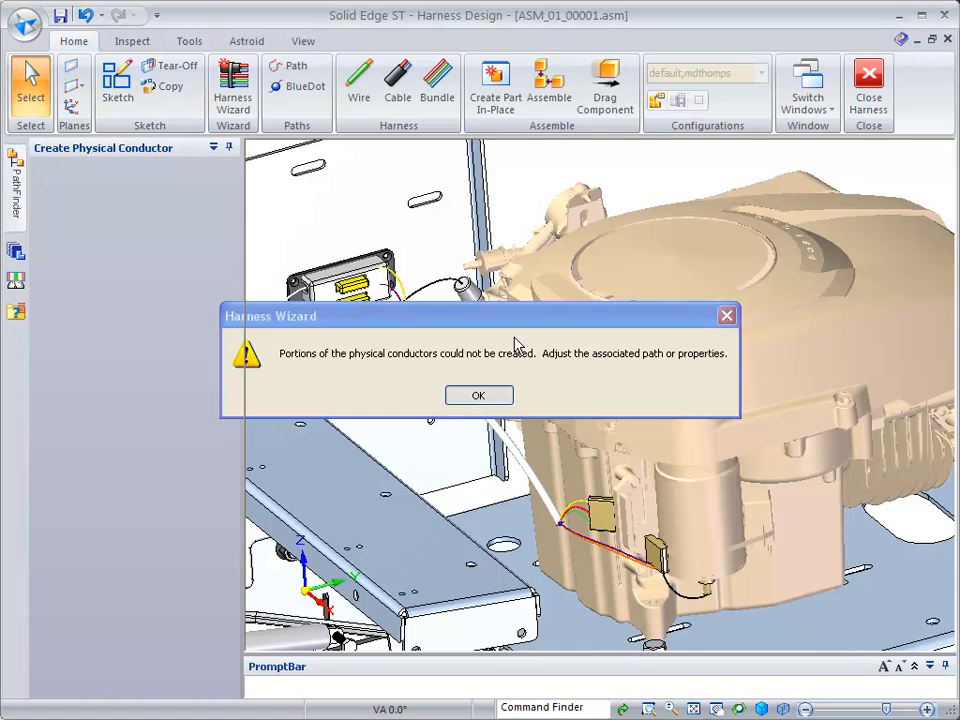
Step: Acknowledge the warning that some conductor portions could not be created
click(478, 396)
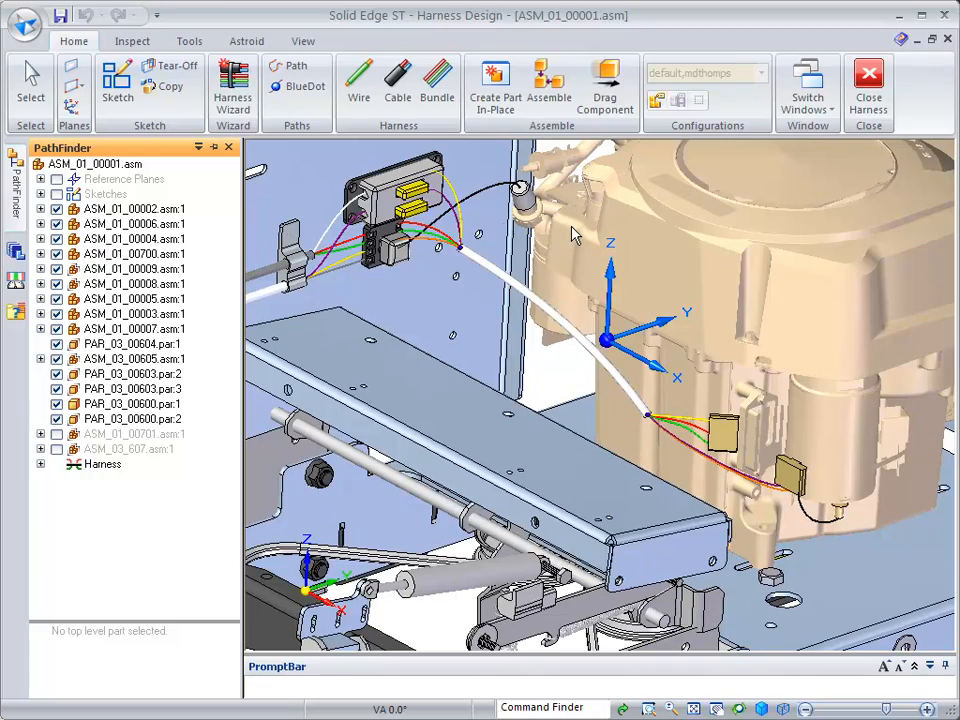
drag(576, 236, 656, 444)
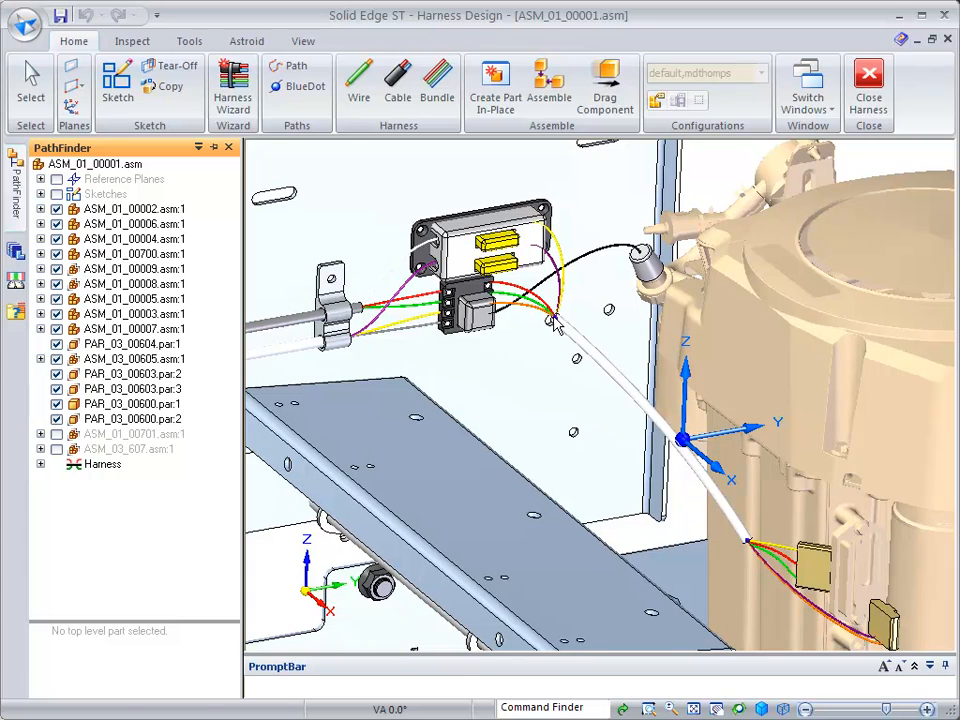
mouse_move(550, 414)
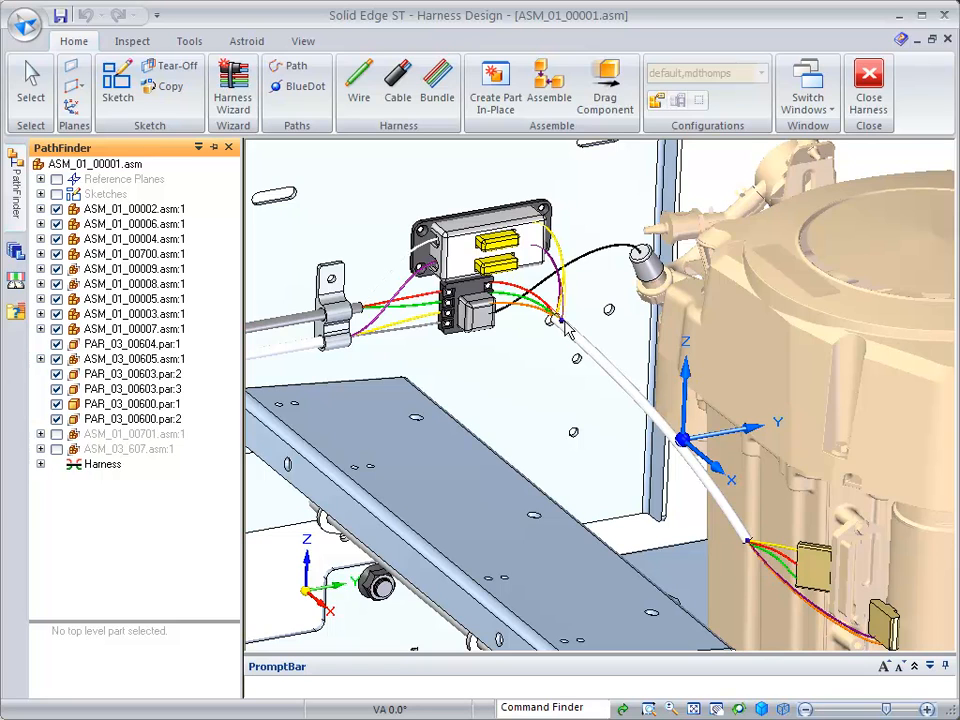
mouse_move(558, 436)
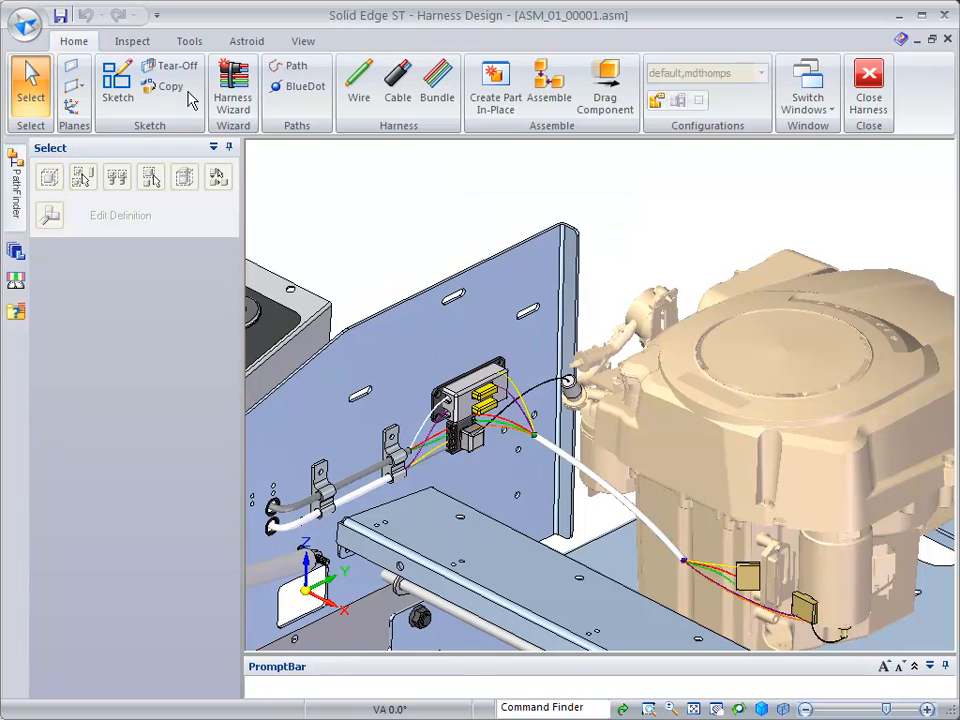
Step: Hide all BlueDots in the assembly via Hide All > BlueDots
right_click(512, 184)
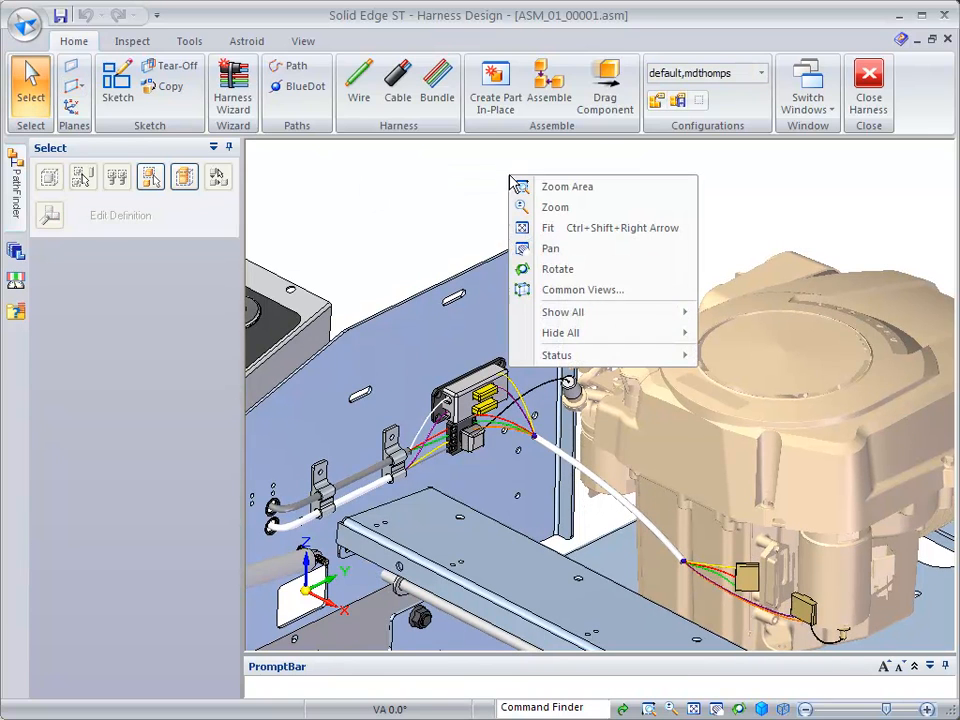
mouse_move(560, 332)
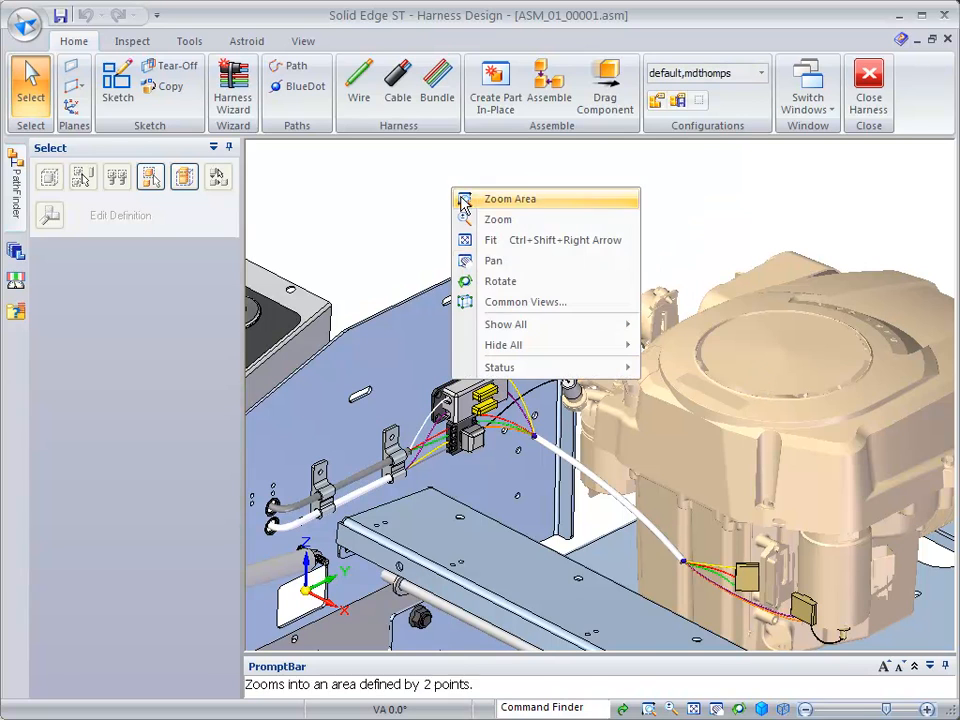
mouse_move(504, 344)
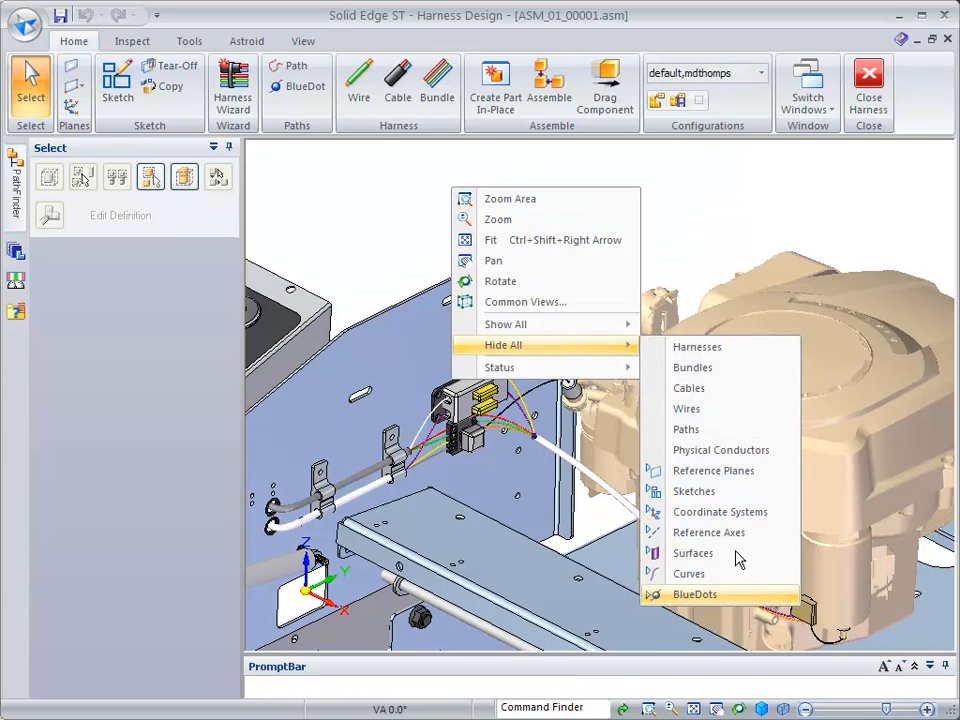
click(696, 594)
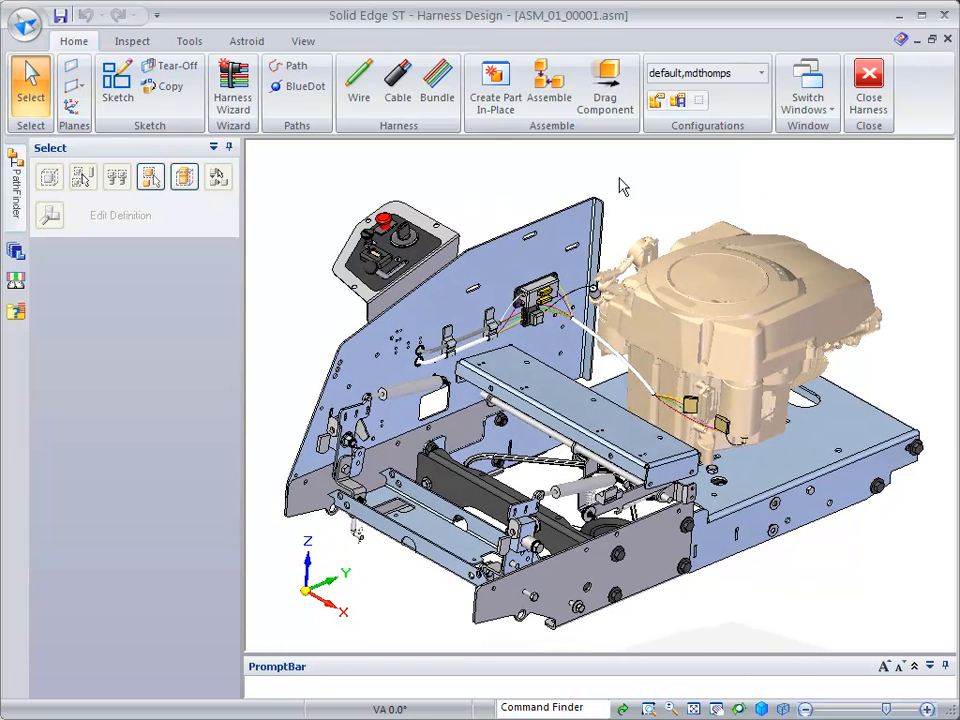
mouse_move(612, 178)
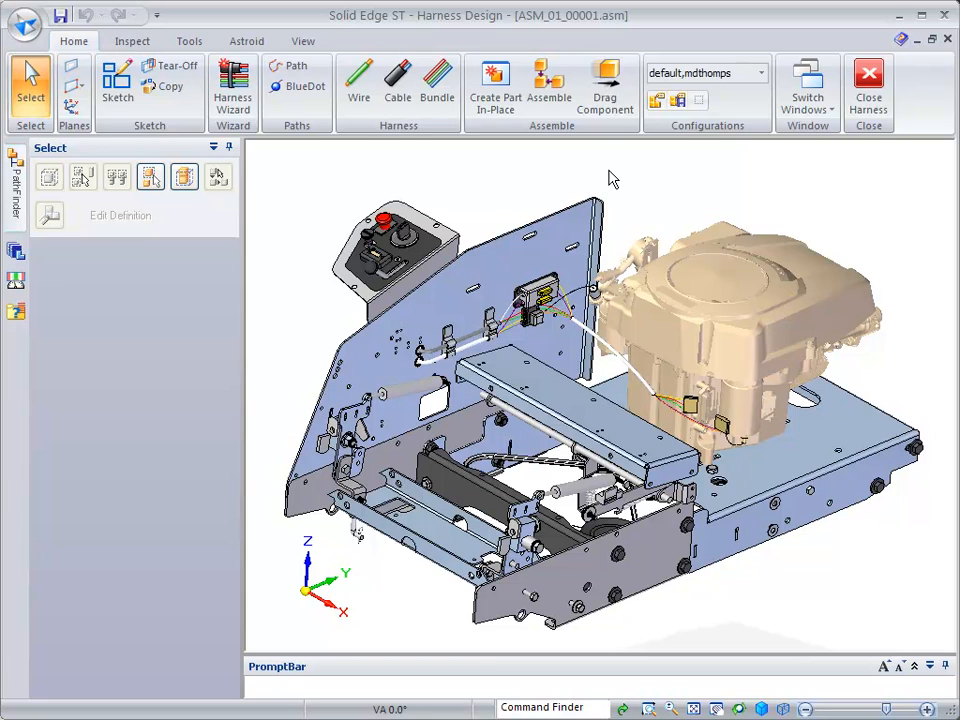
mouse_move(722, 436)
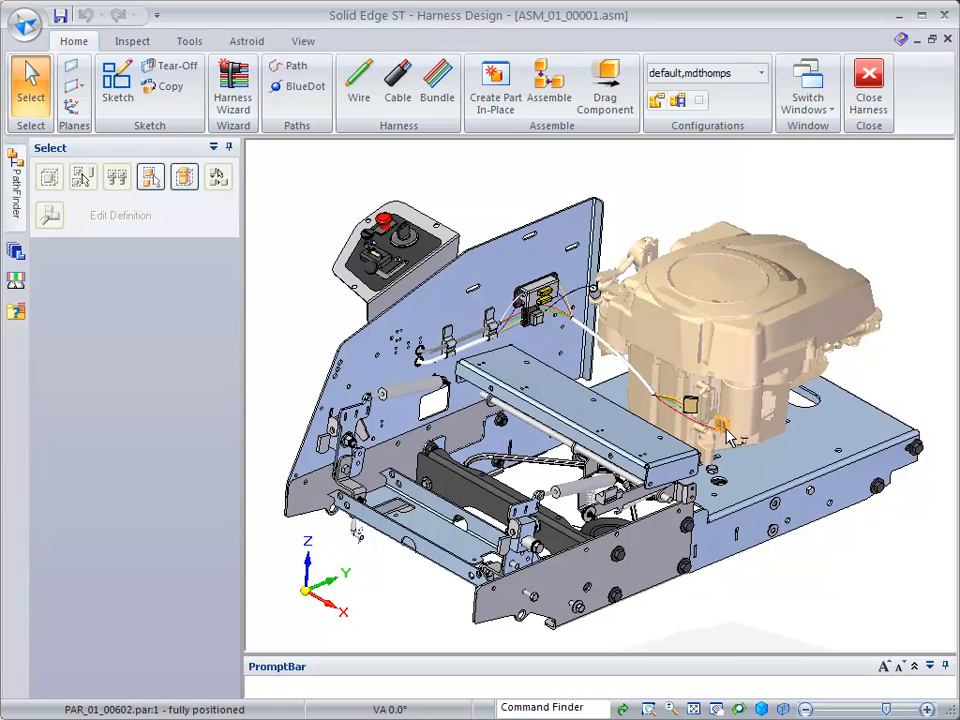
mouse_move(684, 420)
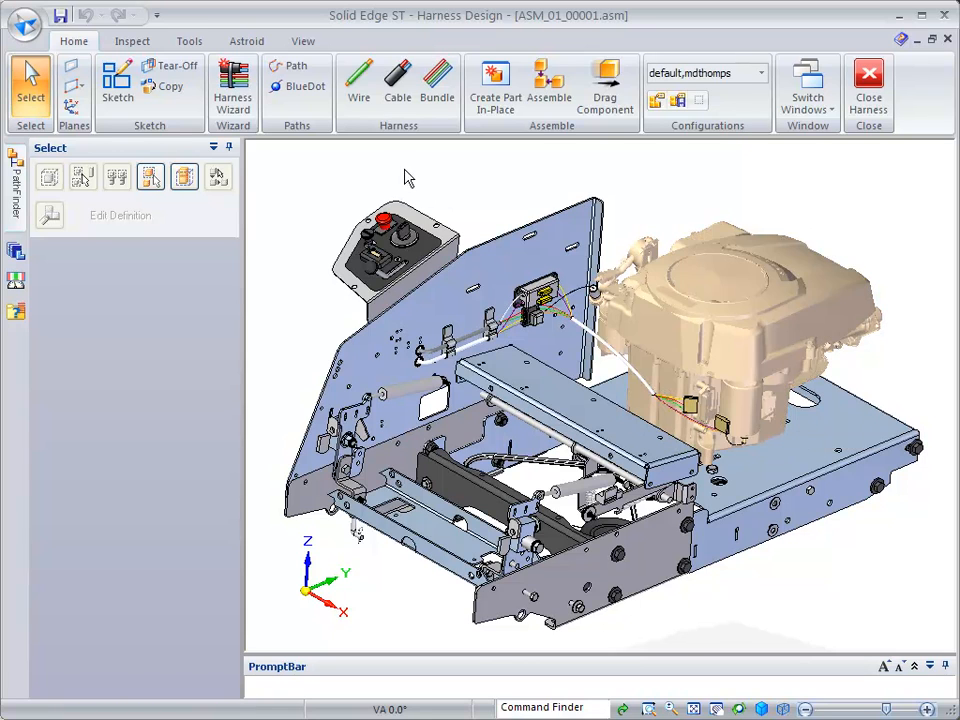
mouse_move(420, 180)
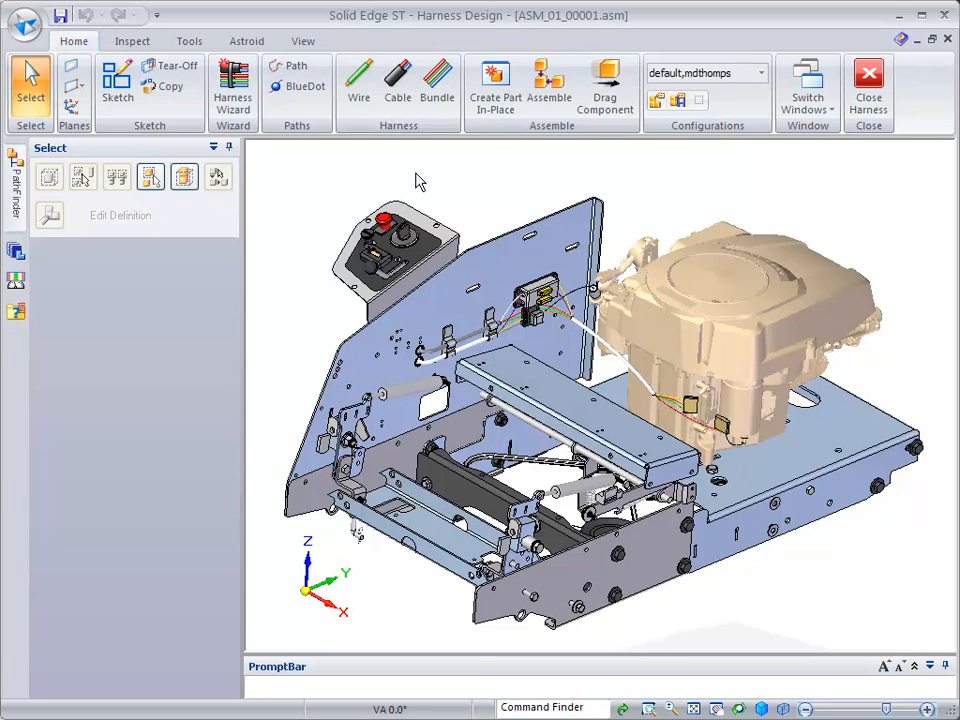
mouse_move(408, 176)
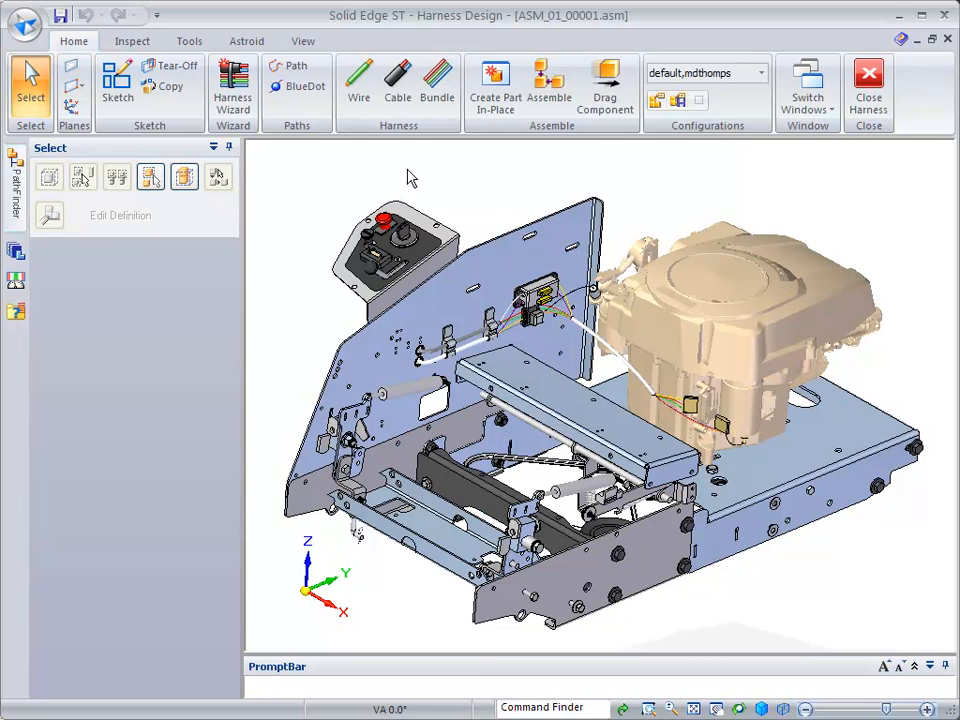
Step: Start a Harness Report for components and review the column format options without changing them
click(188, 40)
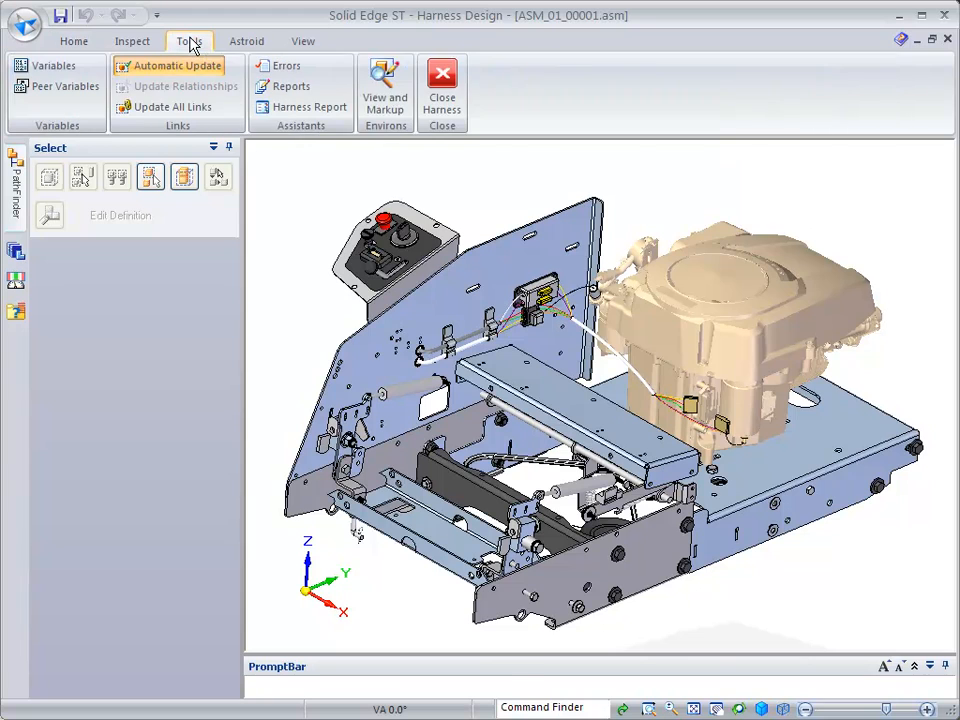
click(308, 108)
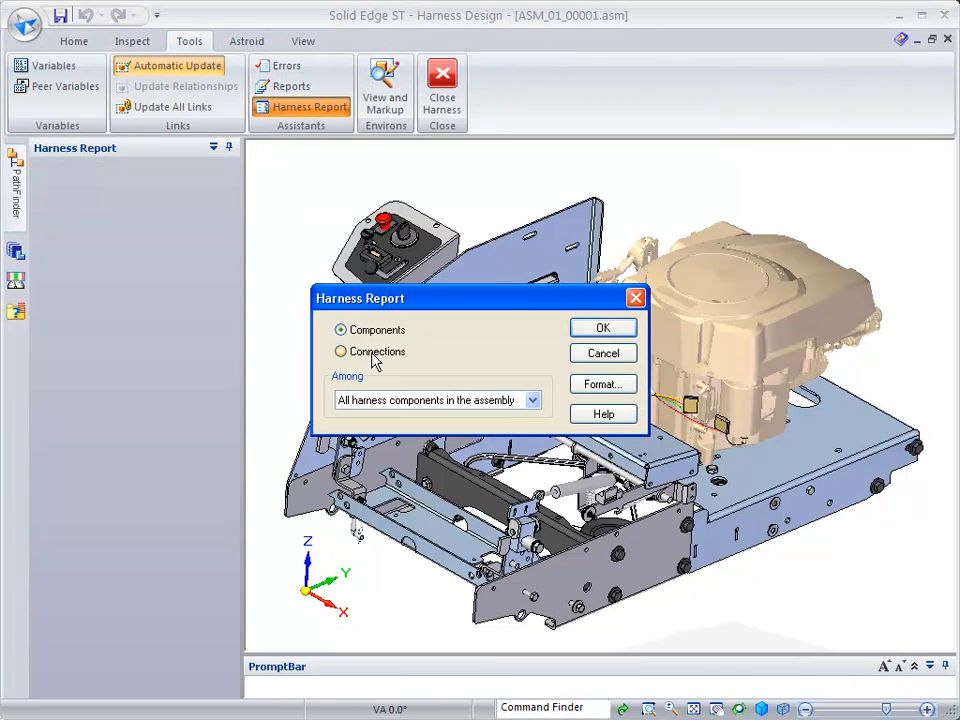
mouse_move(430, 368)
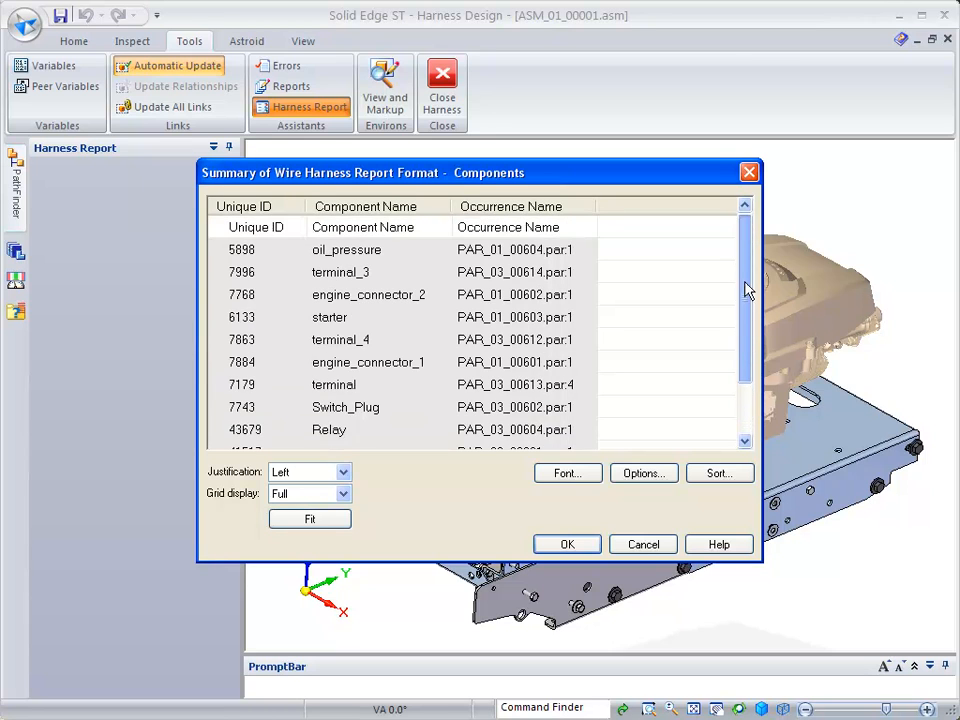
scroll(down, 3)
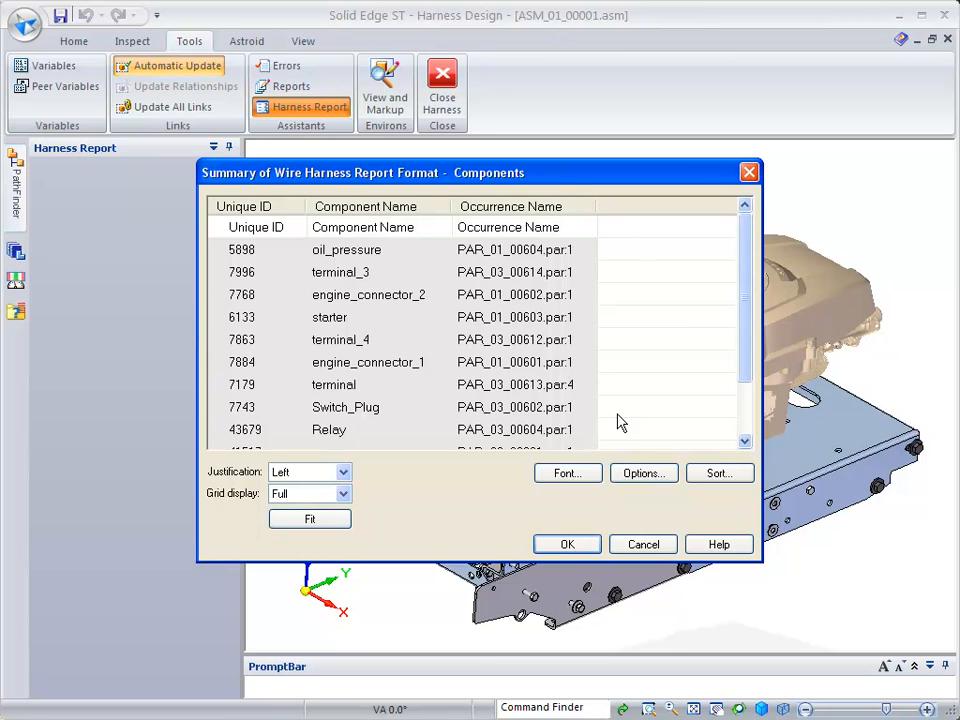
click(644, 472)
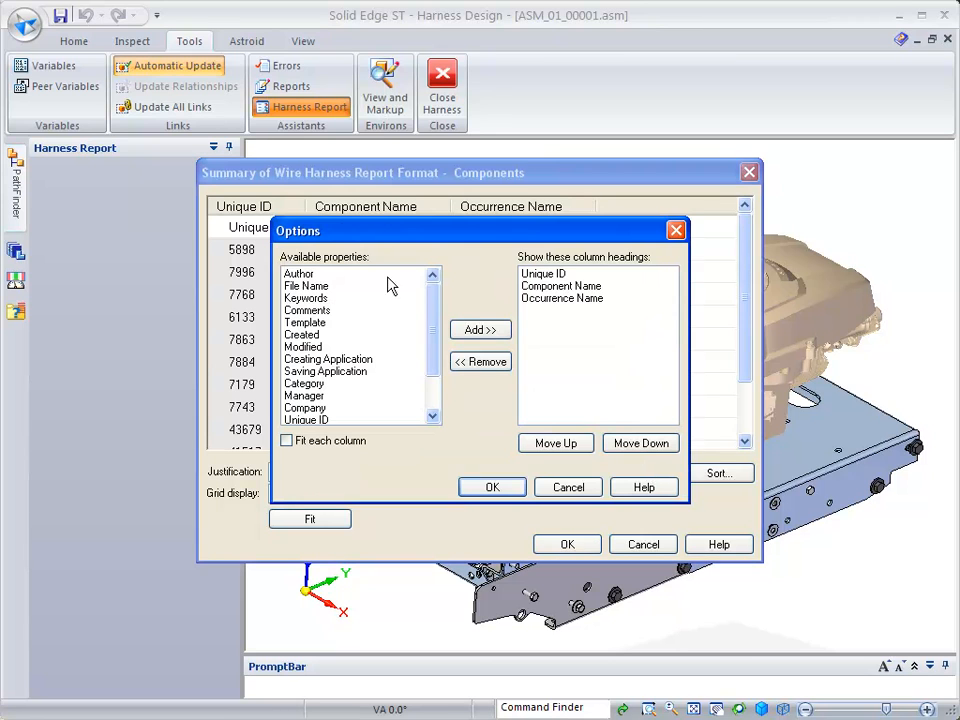
scroll(down, 3)
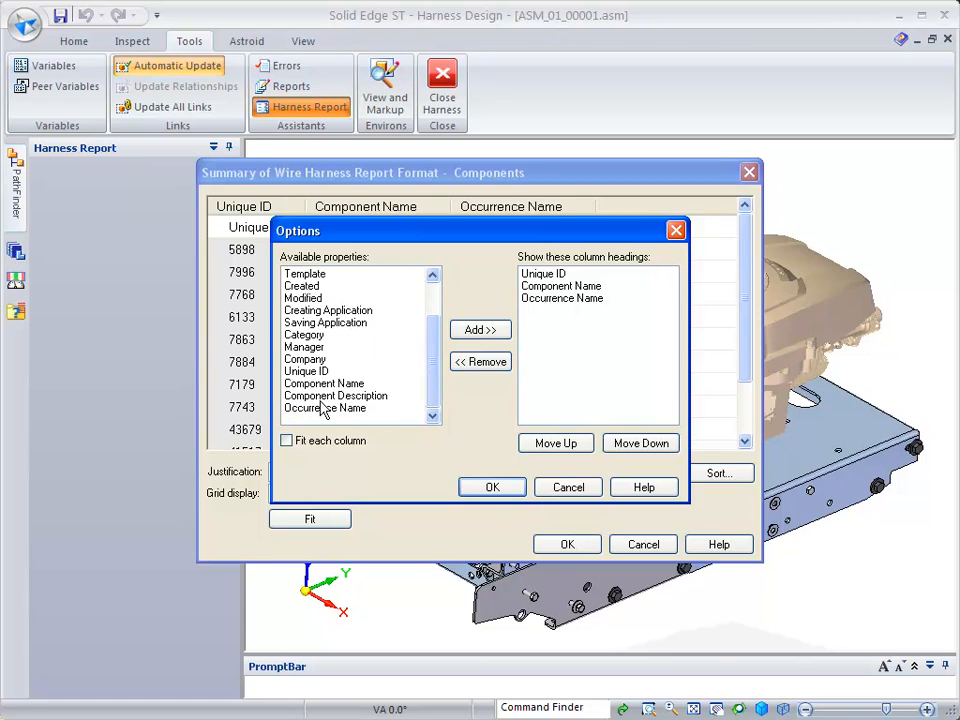
mouse_move(352, 420)
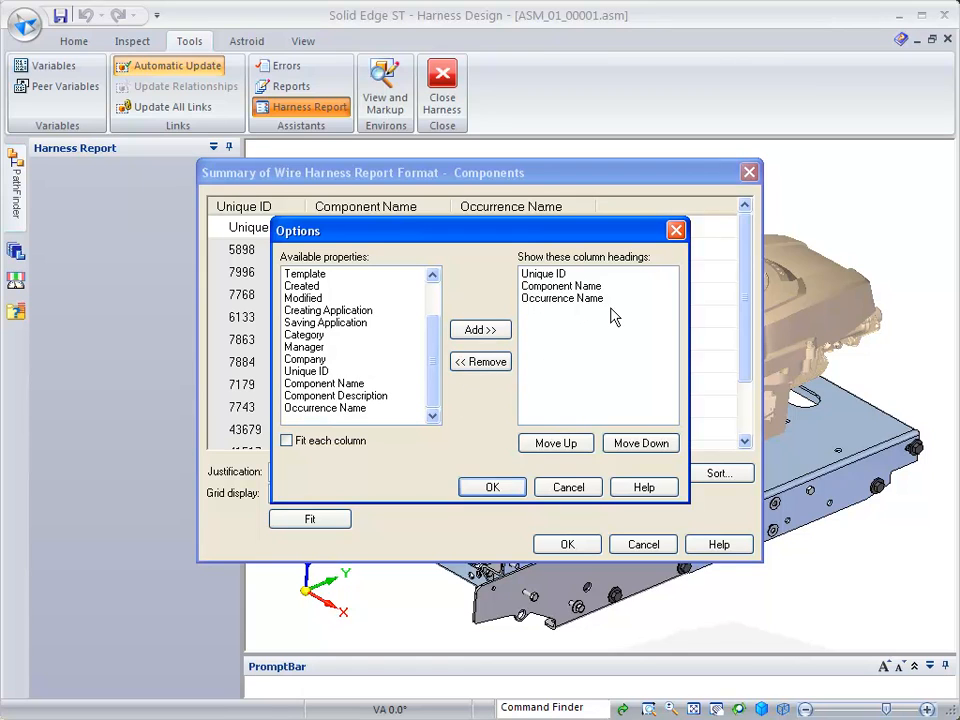
click(492, 488)
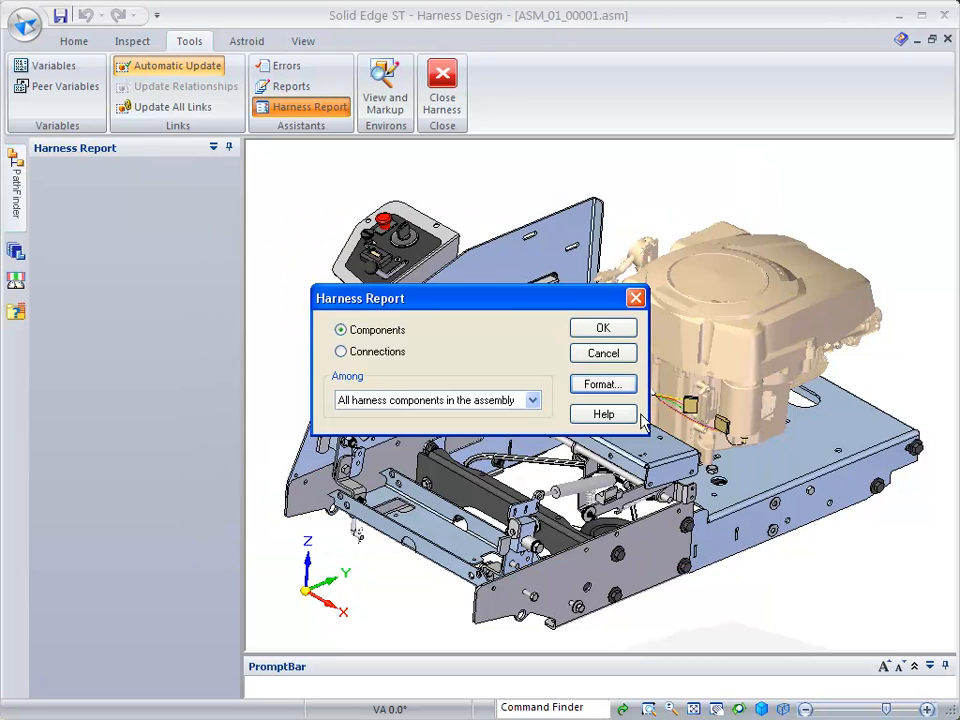
Step: Switch the report to Connections, accept its format, view the wire from/to listing and close it
click(604, 384)
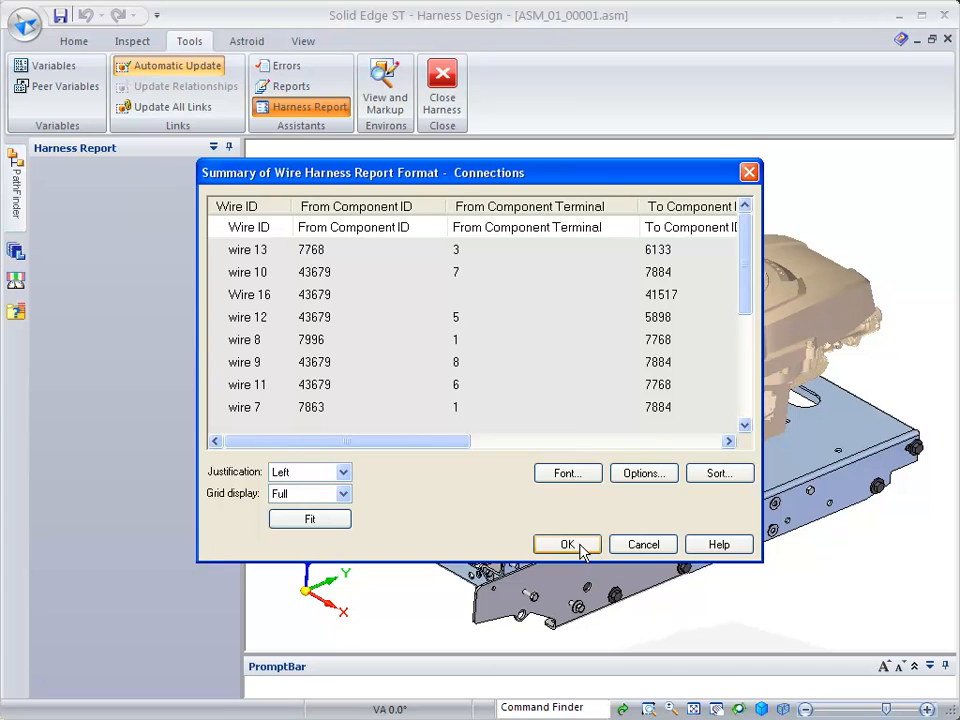
click(566, 544)
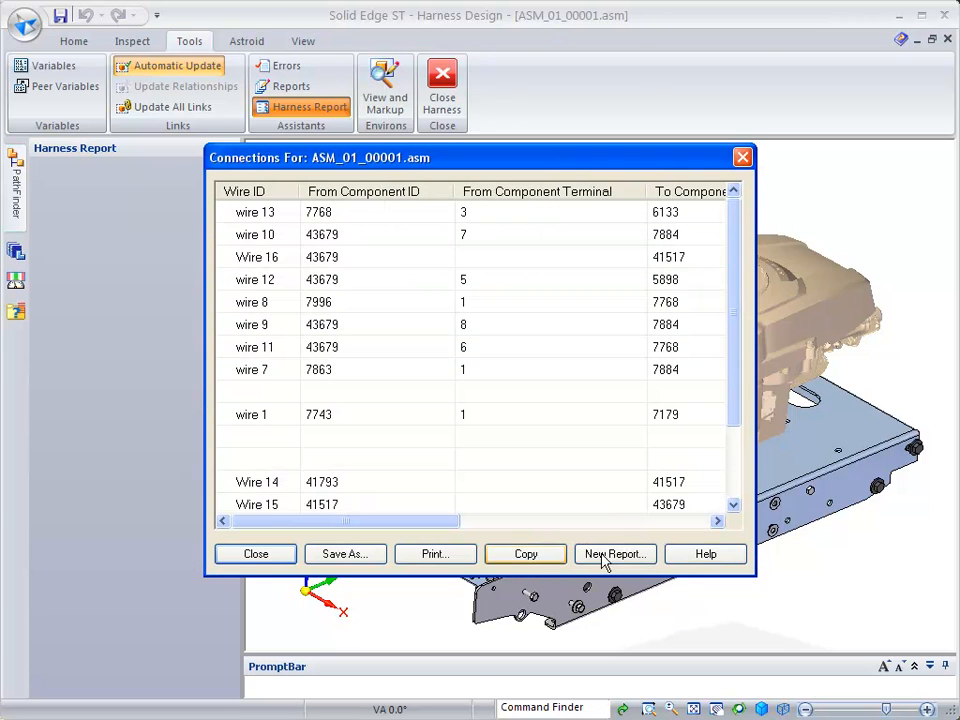
click(256, 552)
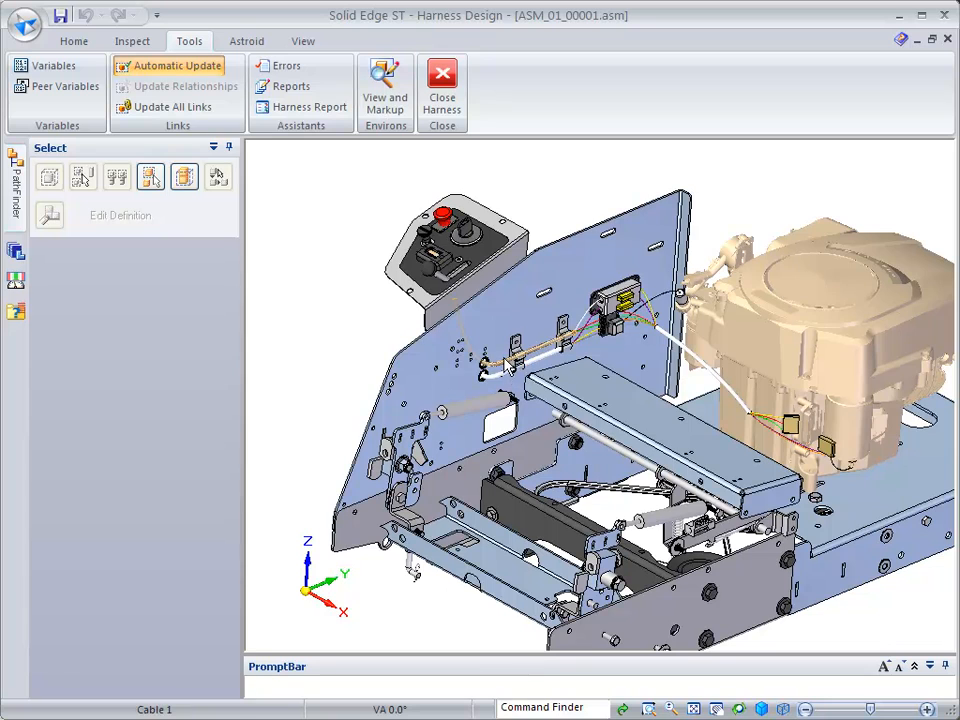
click(72, 40)
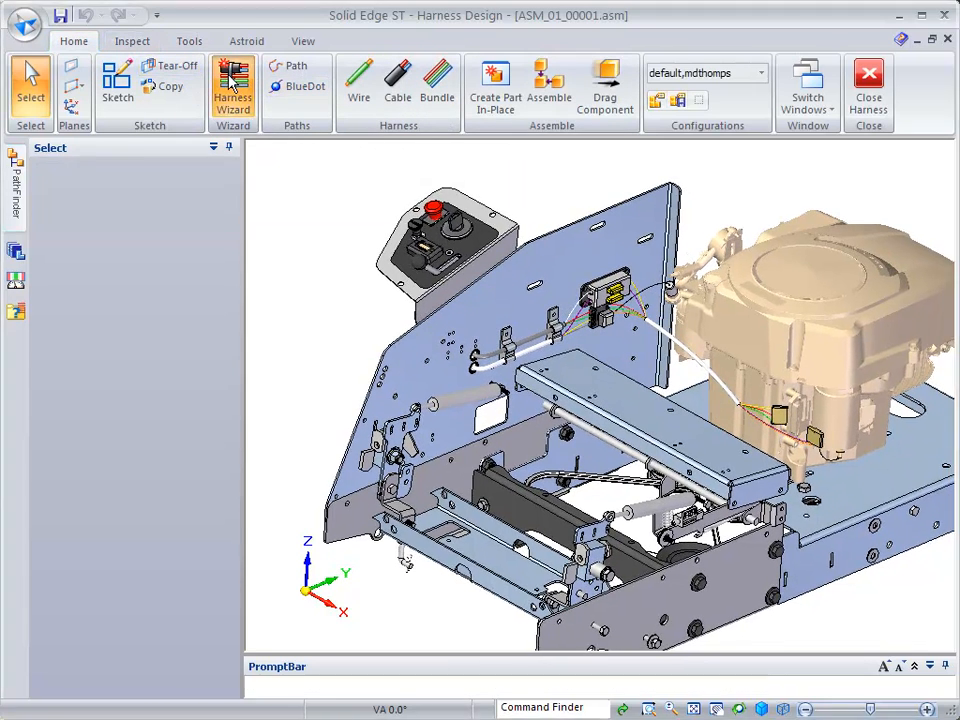
click(228, 80)
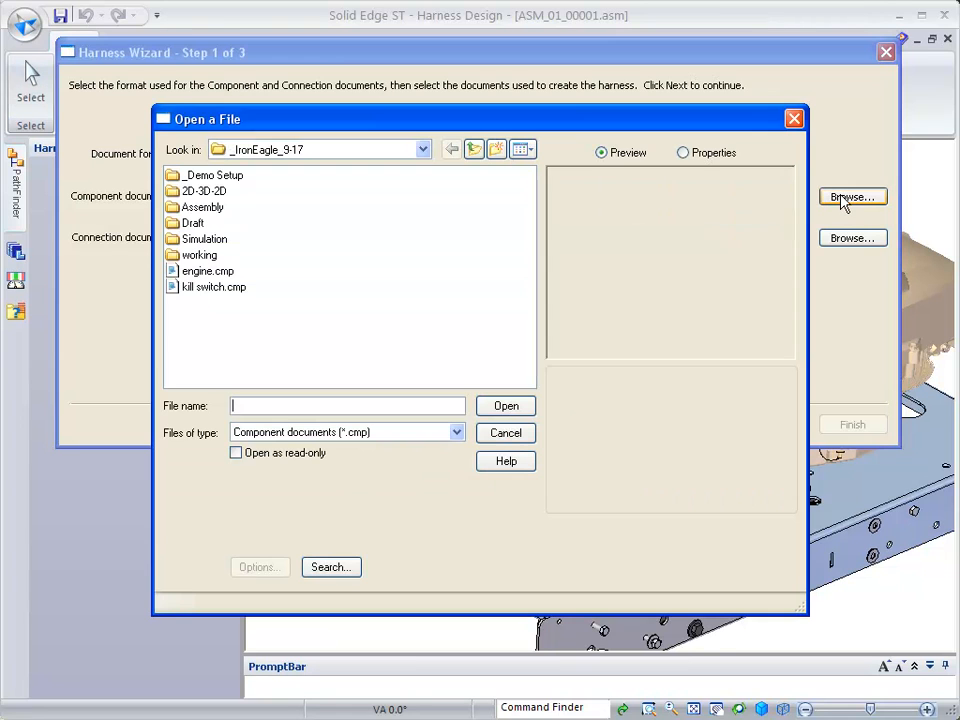
mouse_move(230, 300)
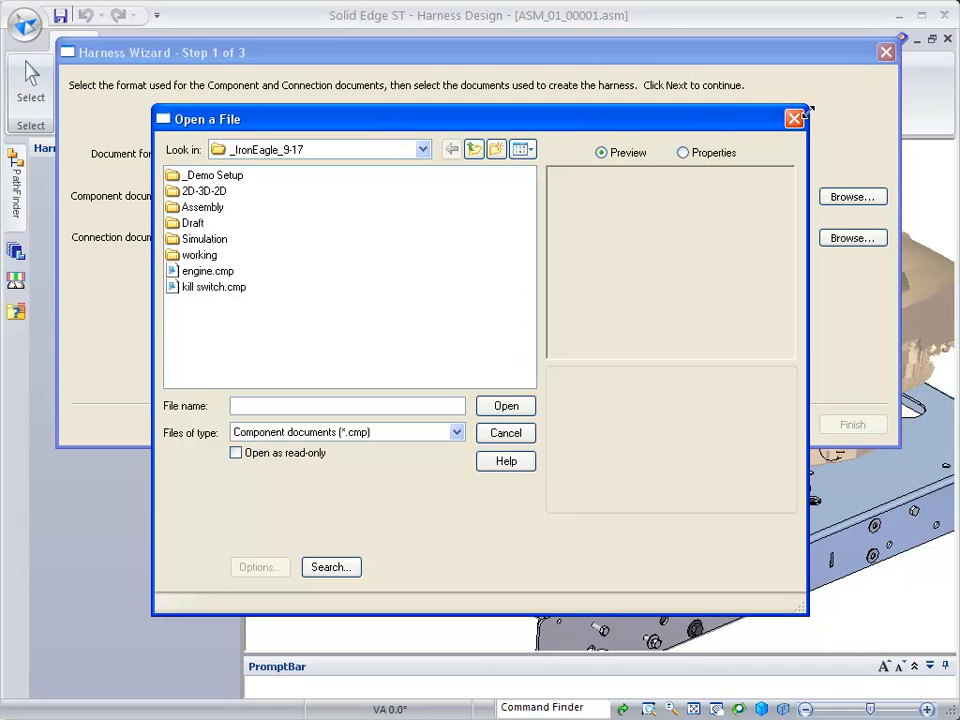
click(504, 432)
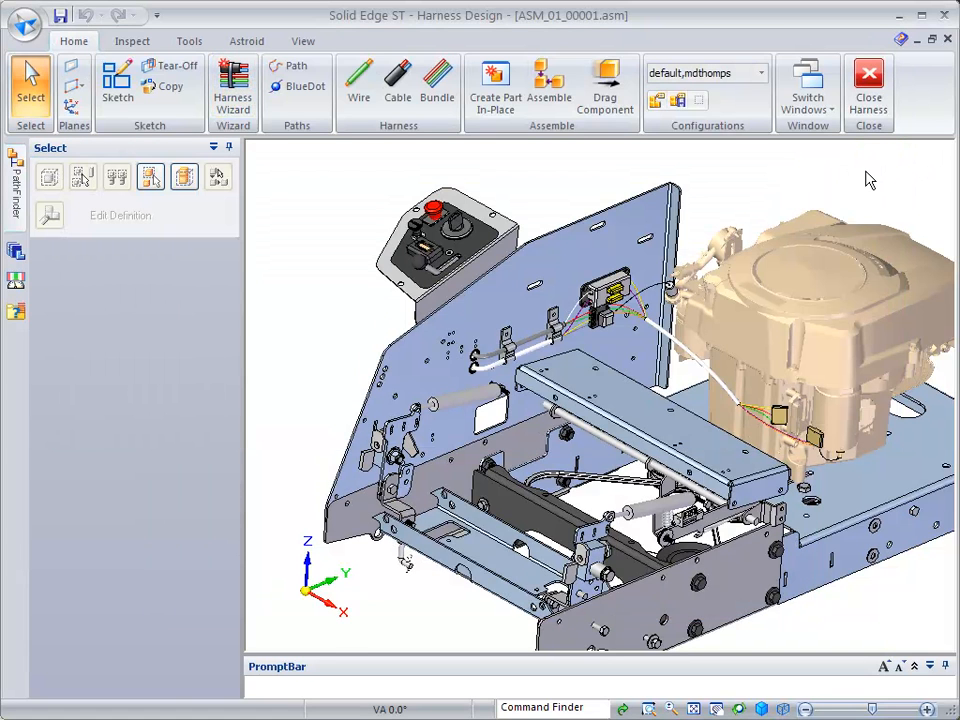
mouse_move(764, 196)
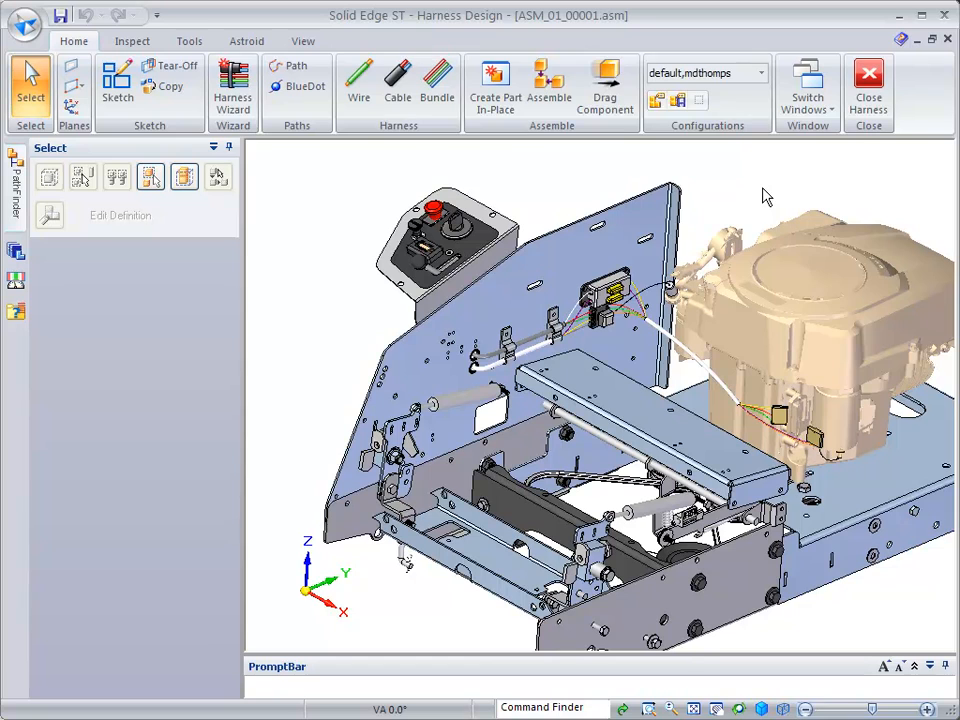
Step: Fit the whole engine harness assembly in the graphics window
click(610, 300)
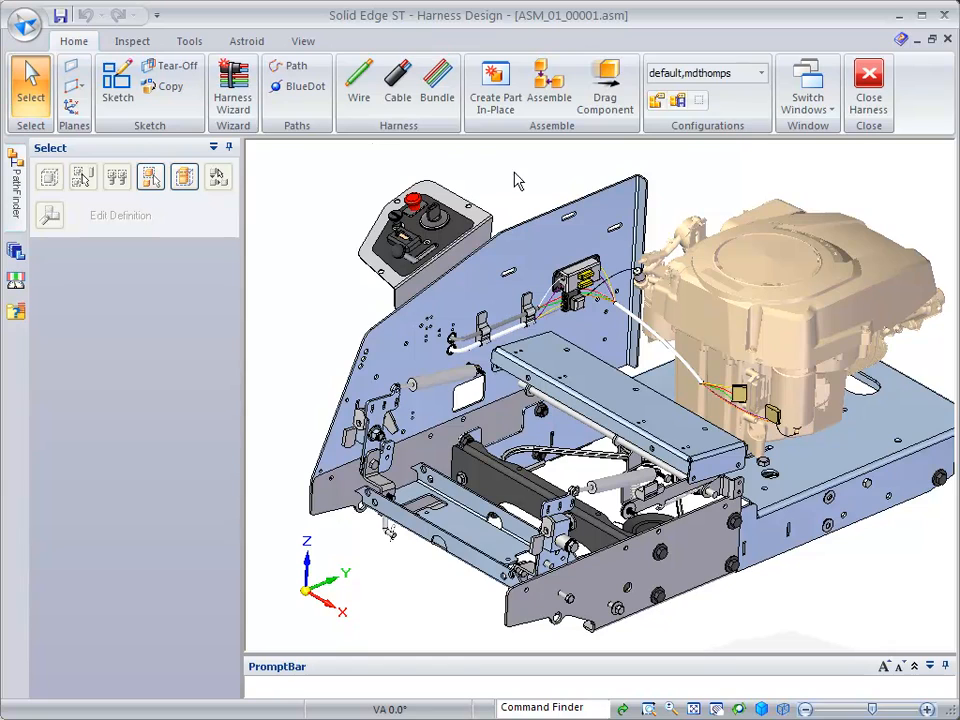
mouse_move(292, 200)
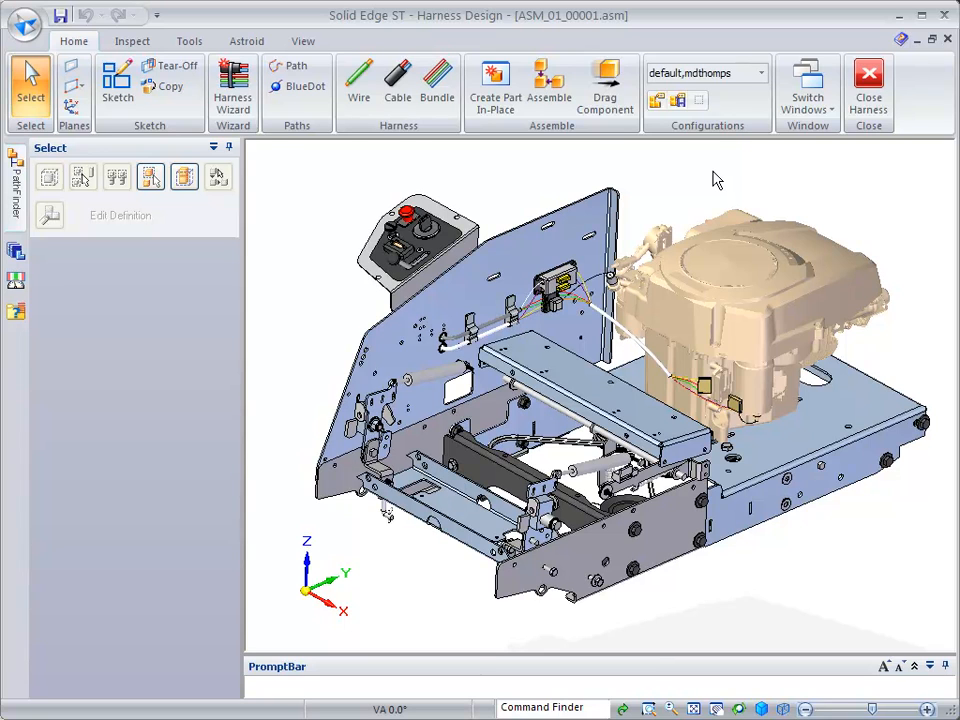
mouse_move(452, 174)
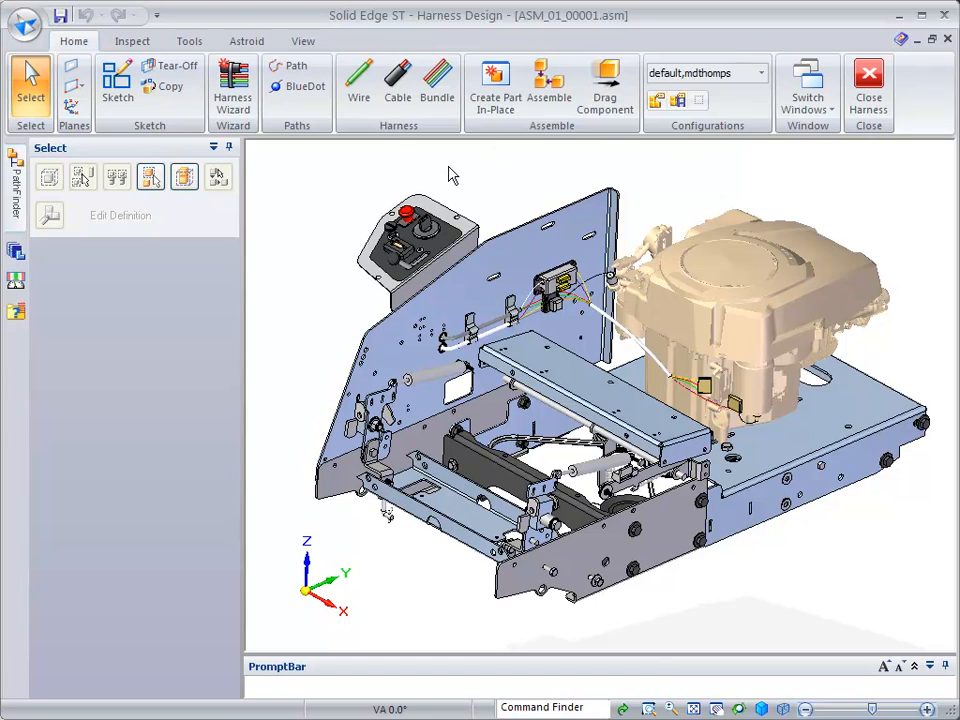
mouse_move(232, 80)
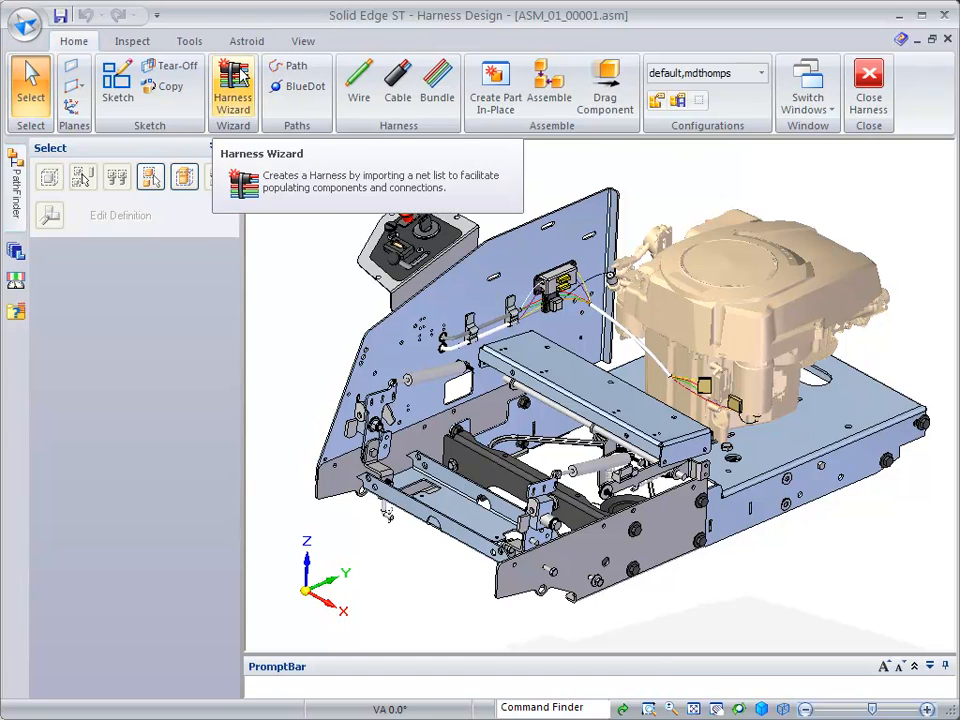
mouse_move(798, 184)
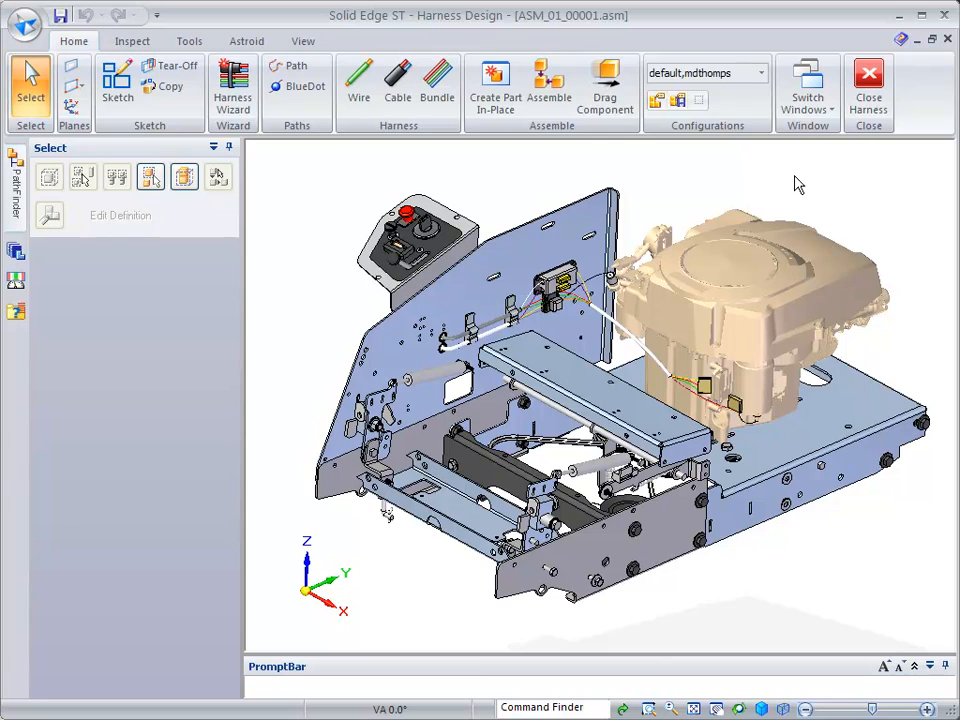